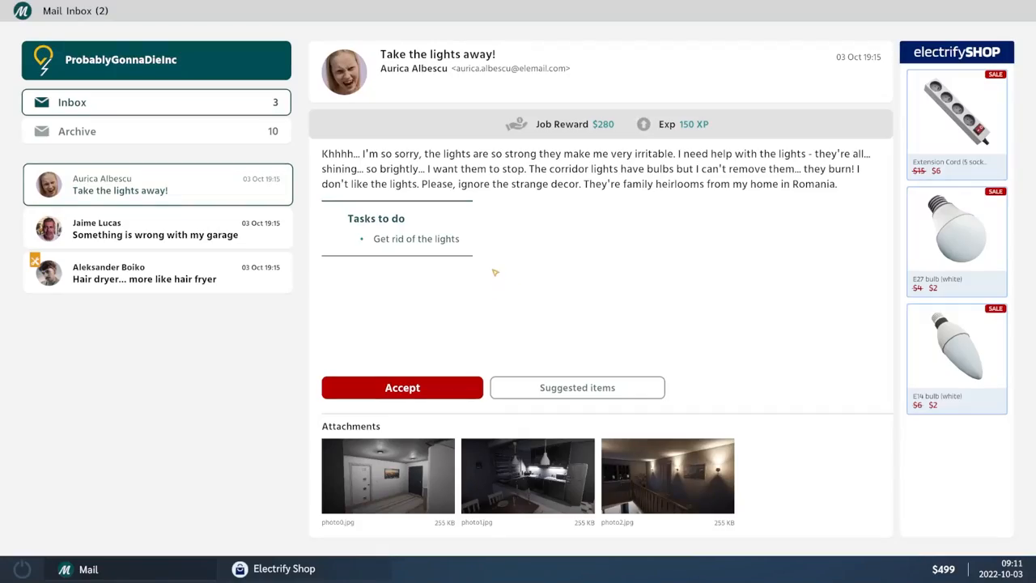
mouse_move(510, 276)
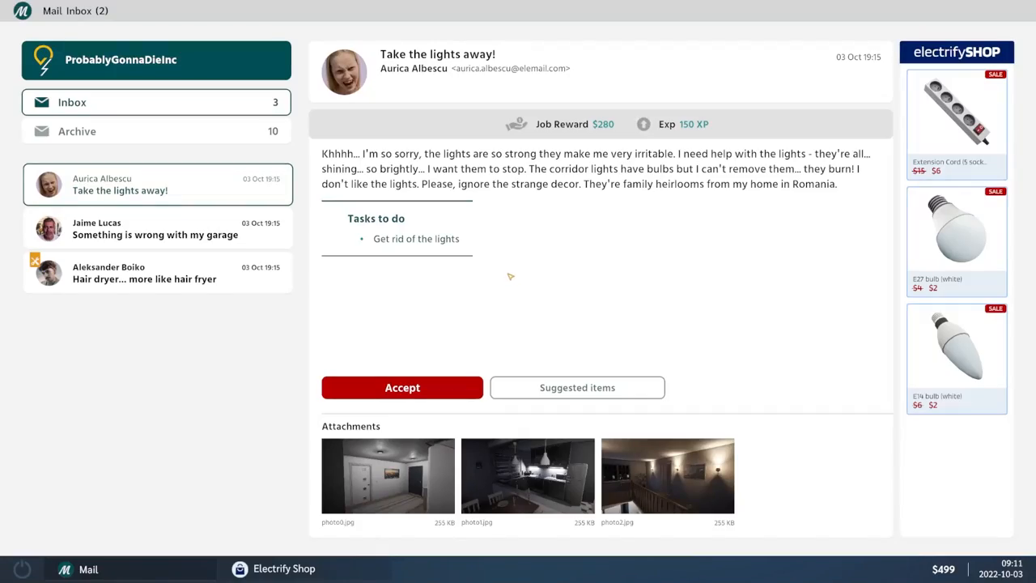
mouse_move(409, 112)
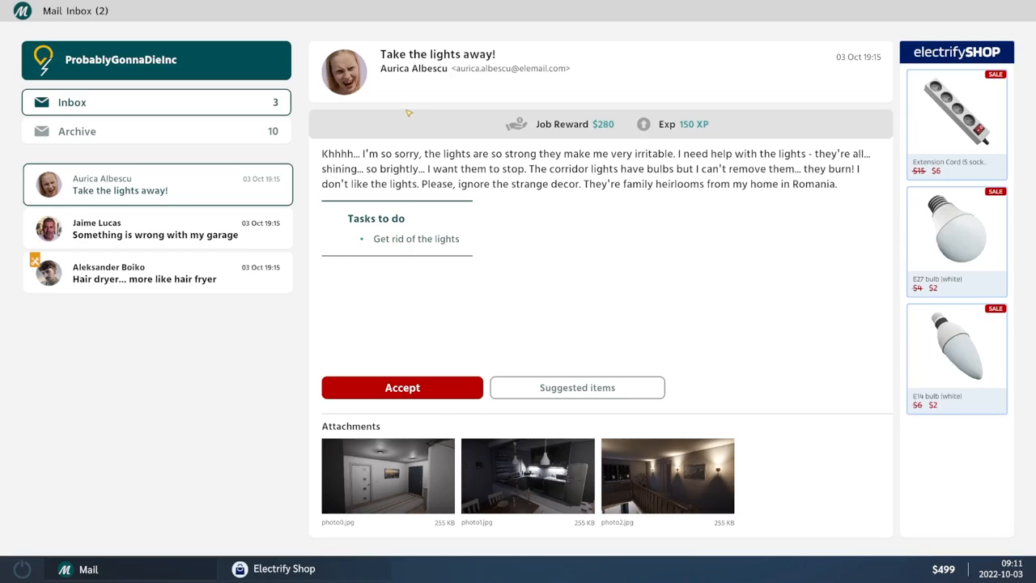
mouse_move(581, 191)
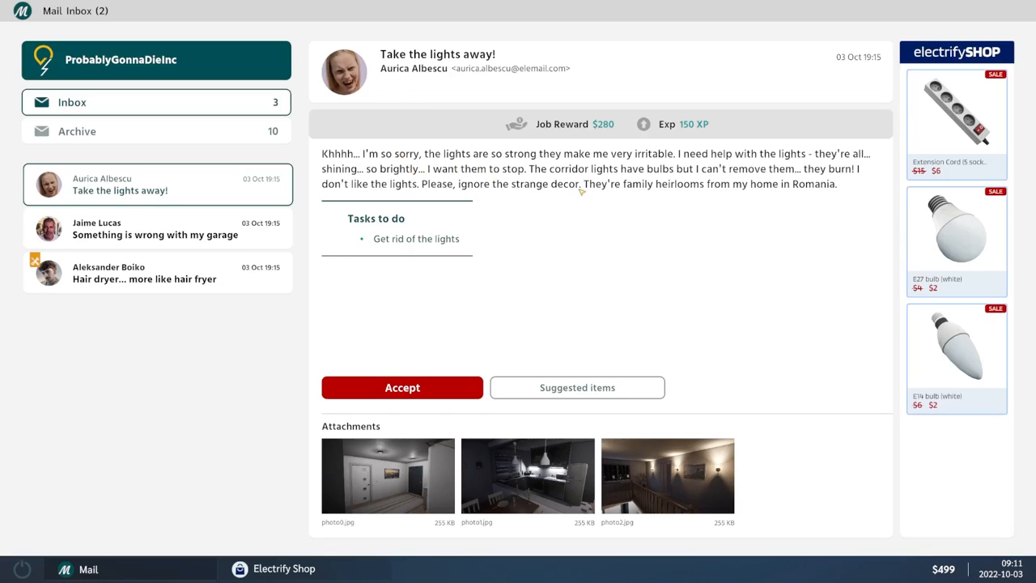
mouse_move(732, 182)
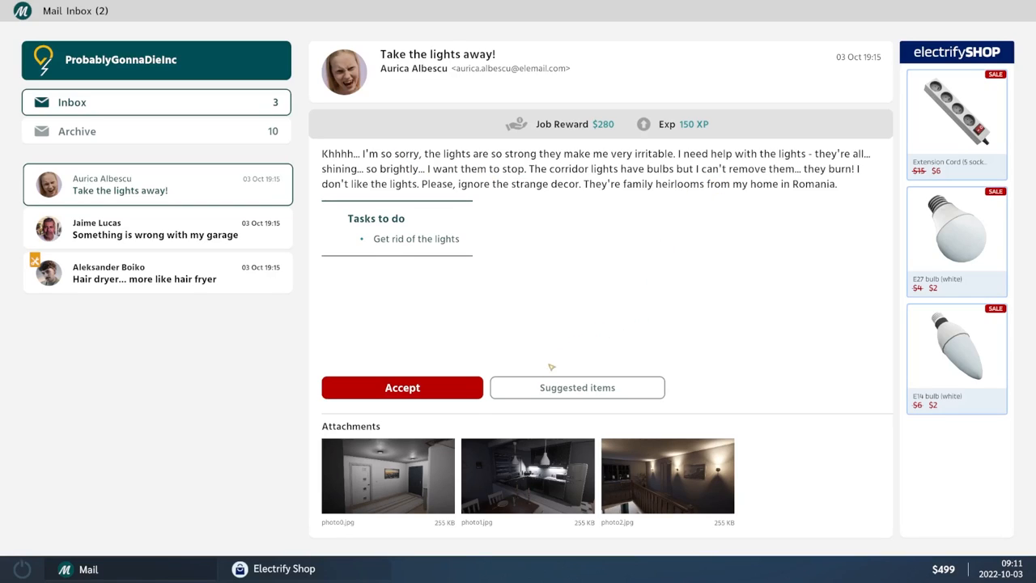
Step: Accept the 'Take the lights away!' job and travel to the client's house
click(402, 387)
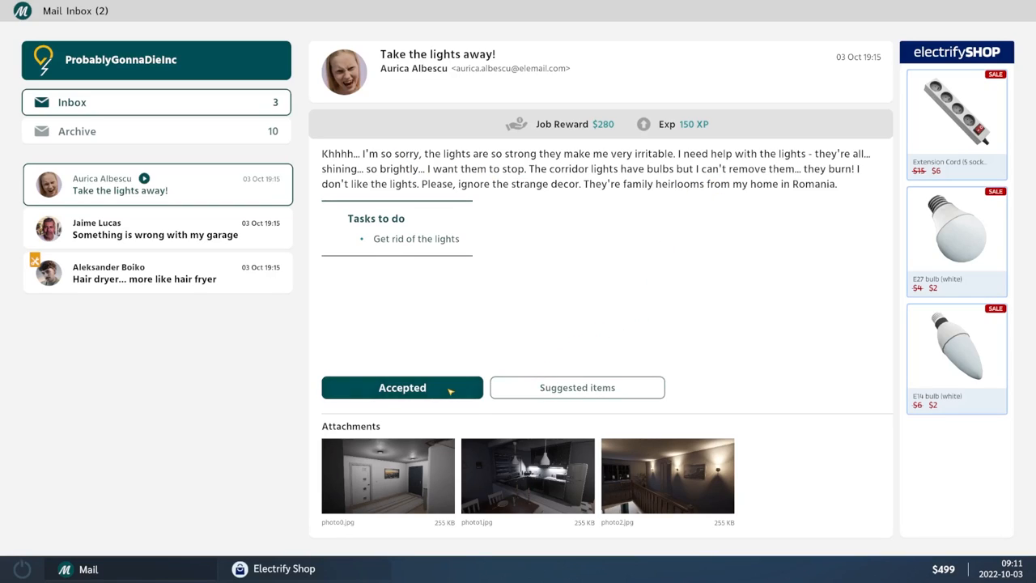
click(577, 387)
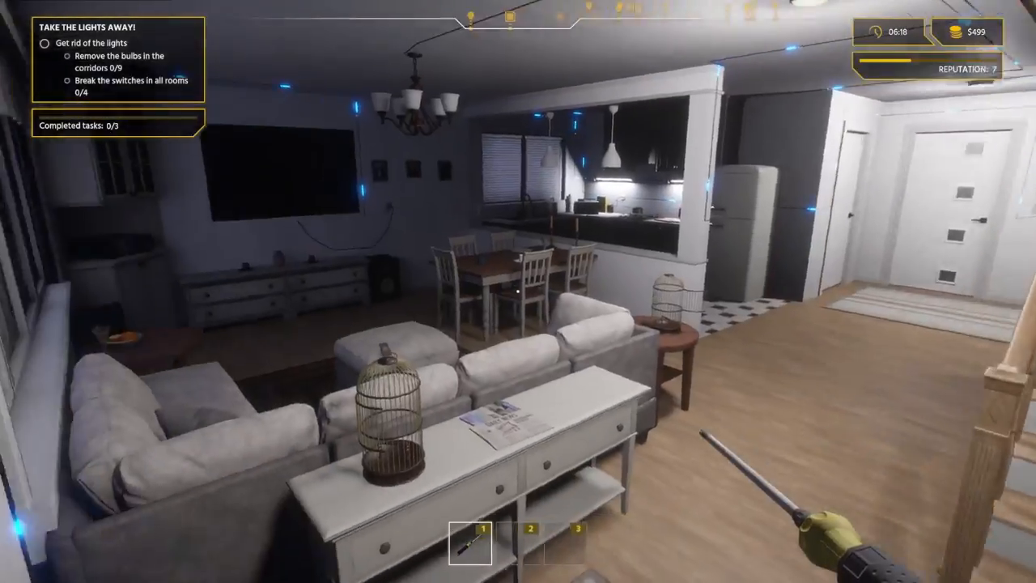
mouse_move(518, 291)
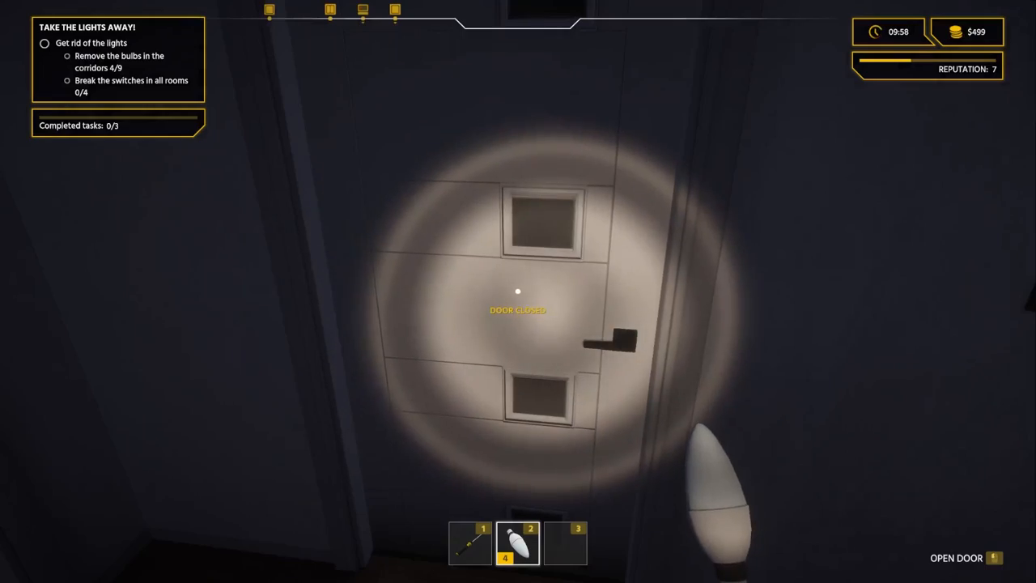
Step: Open the closed corridor door to reach the next dark corridor
key(e)
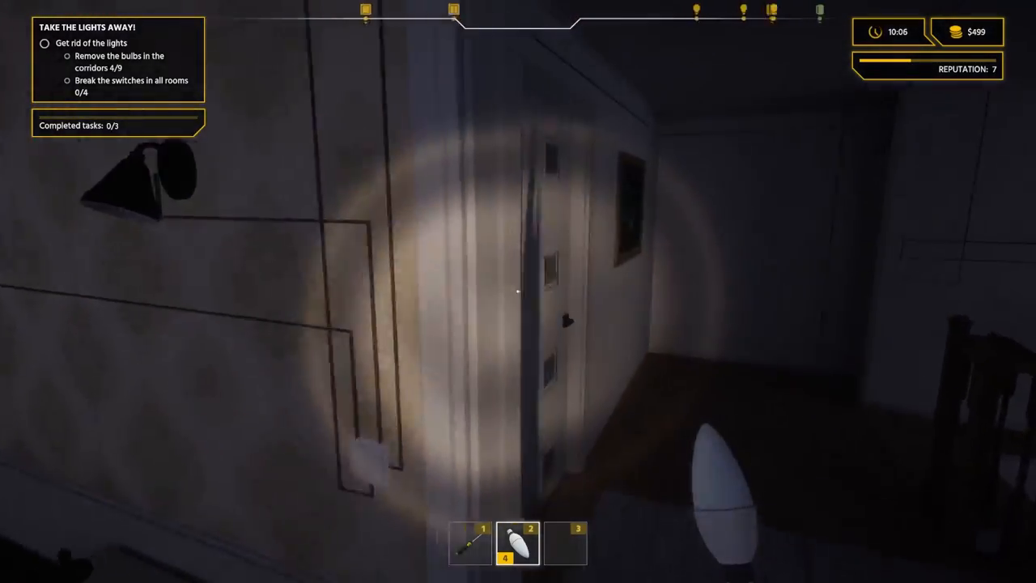
mouse_move(518, 291)
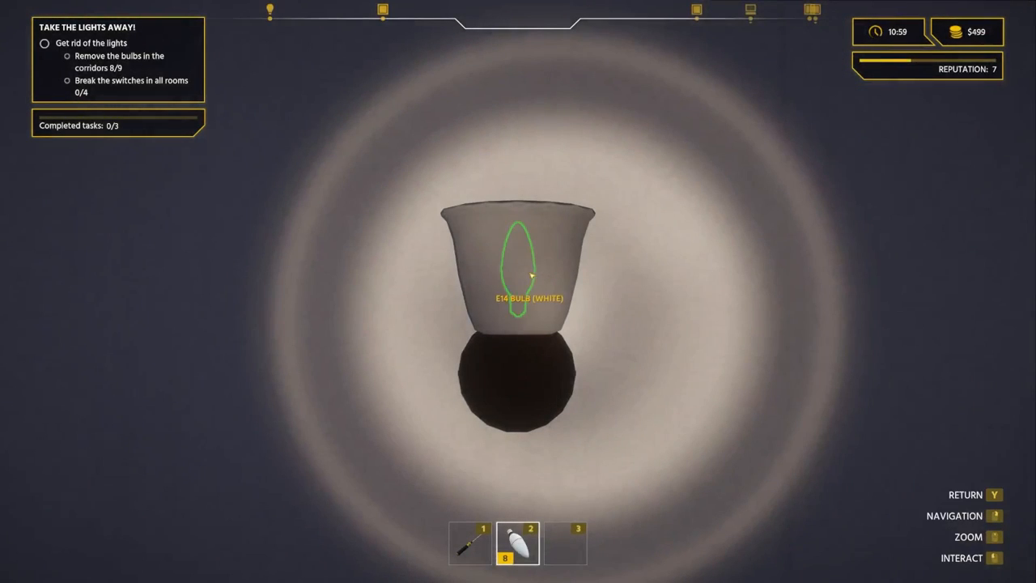
Step: Remove the last E14 corridor bulb from the wall sconce
click(521, 275)
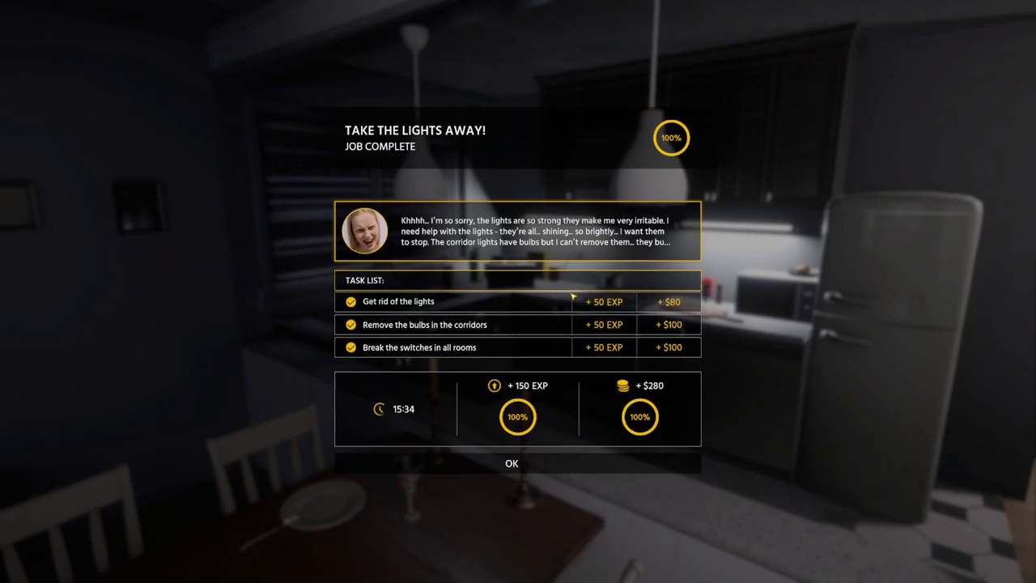
Step: Dismiss the Job Complete summary showing $280 and 150 EXP earned
click(511, 463)
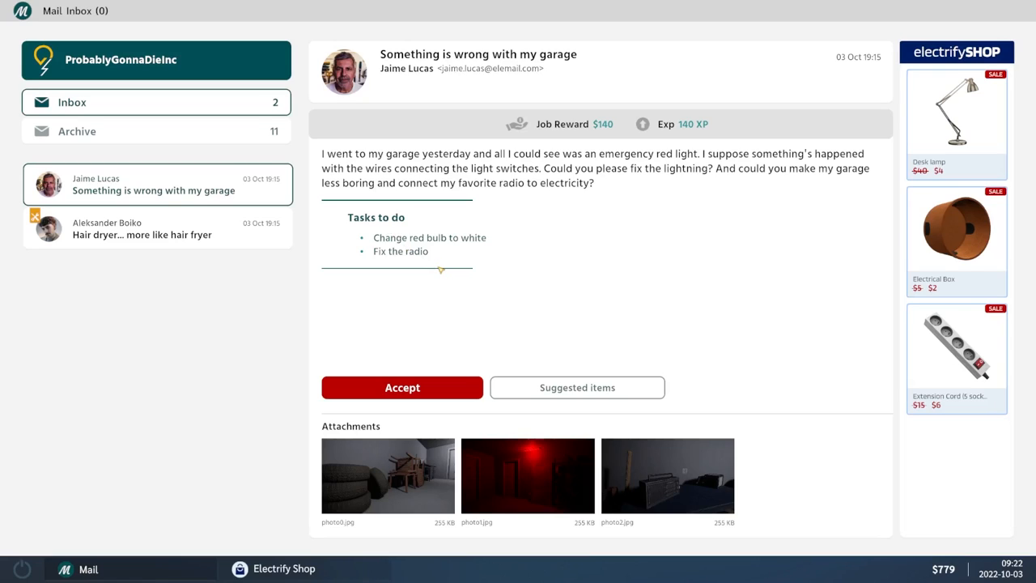
Step: View the red-lit garage photo, then accept Jaime Lucas's garage repair job
click(527, 476)
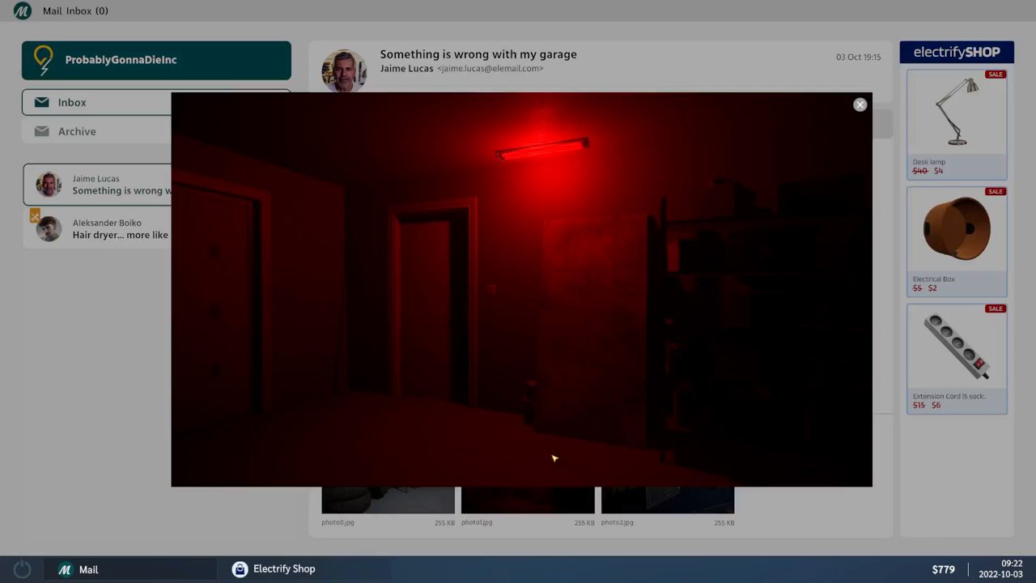
mouse_move(878, 104)
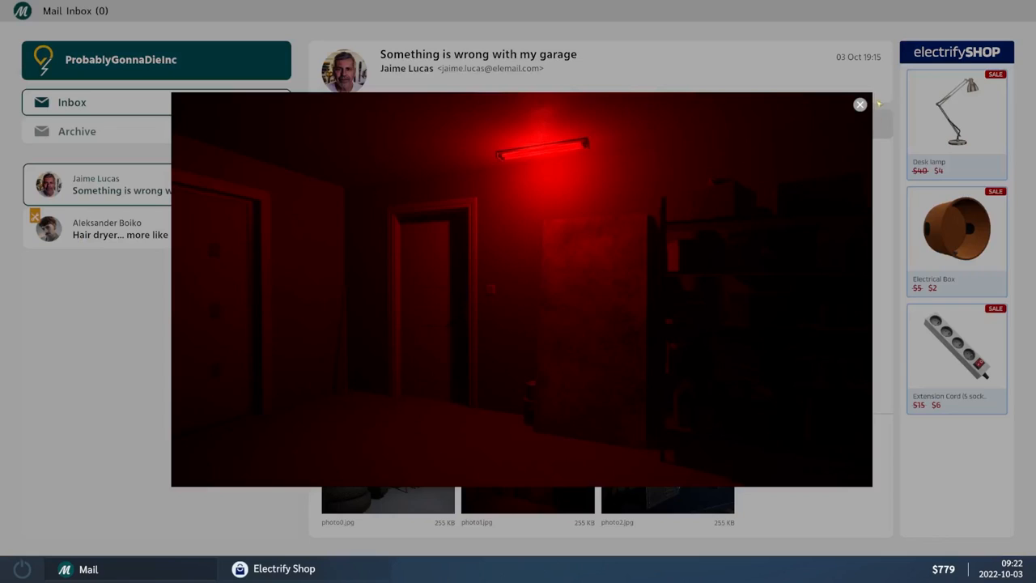
click(859, 104)
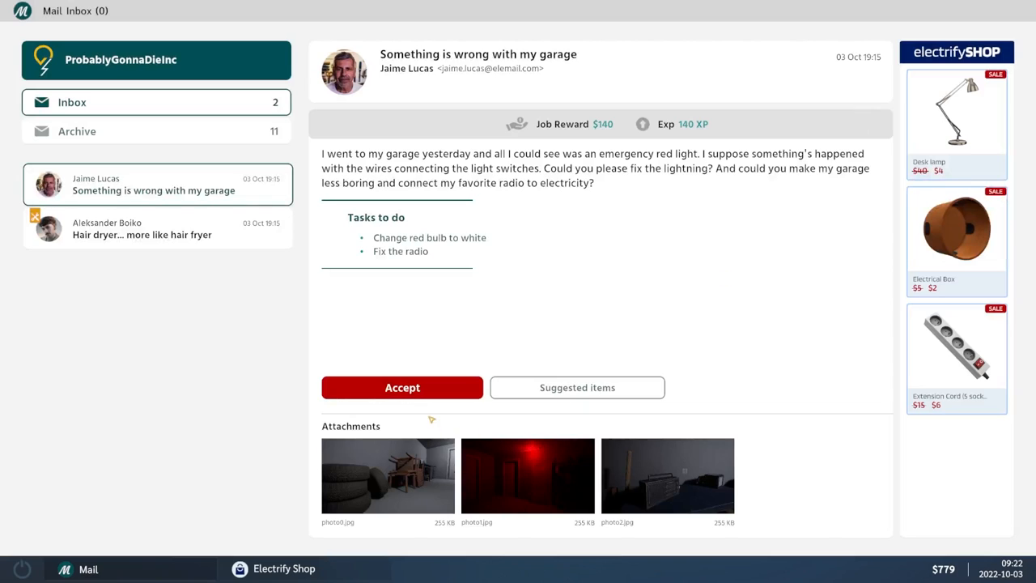
click(402, 386)
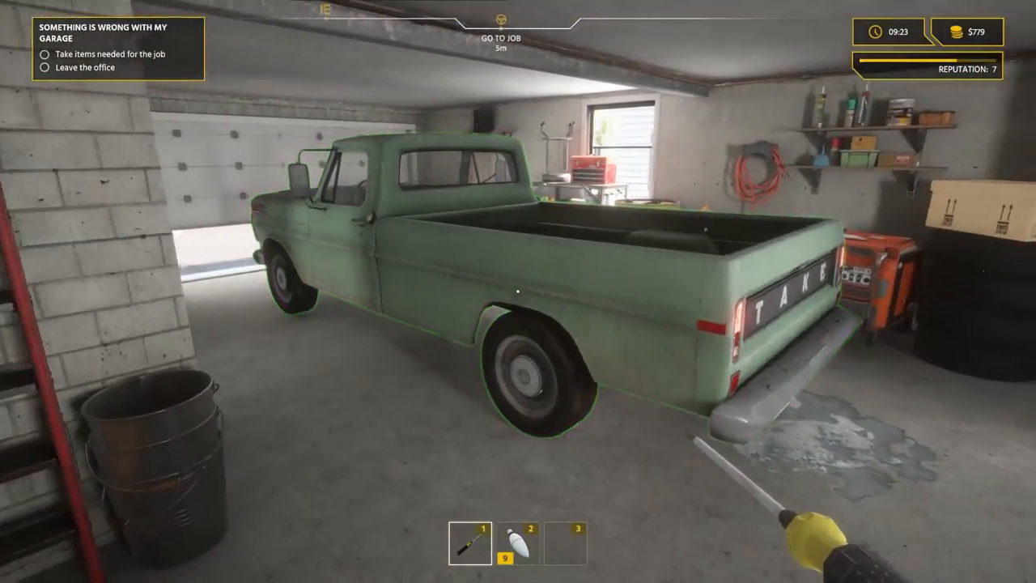
Step: Collect the cable and bulbs from the garage and check the inventory contents
key(i)
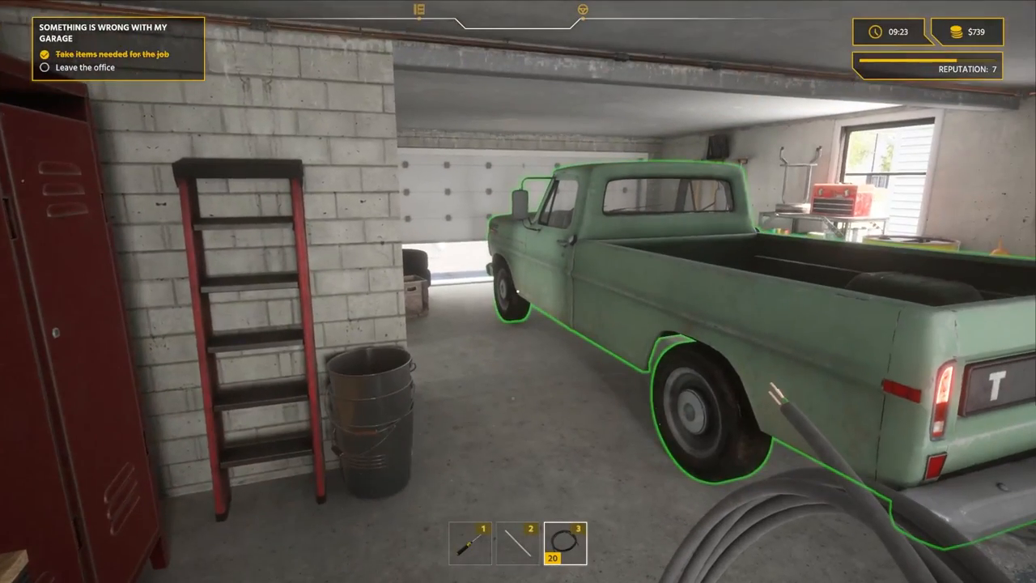
key(i)
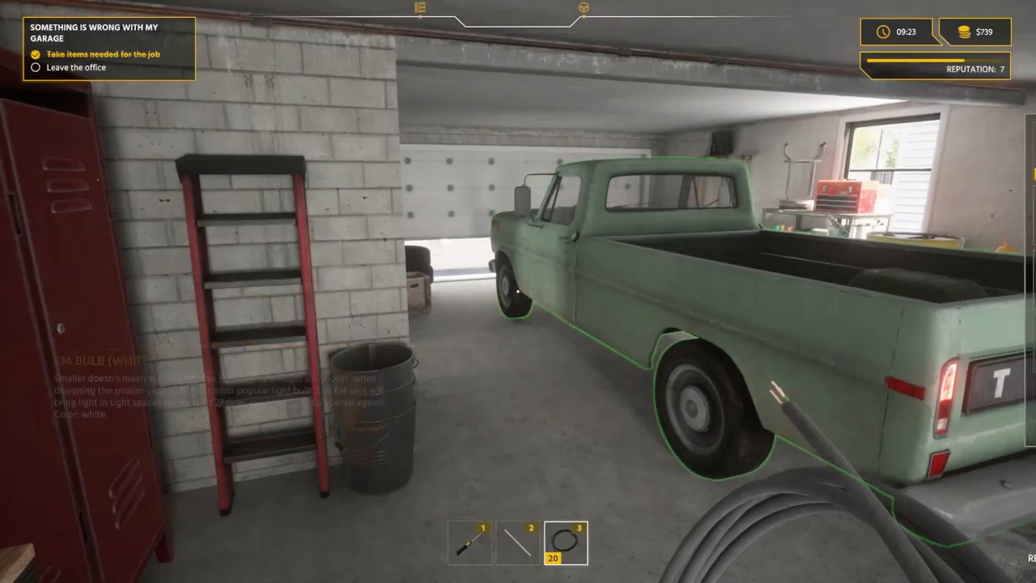
key(i)
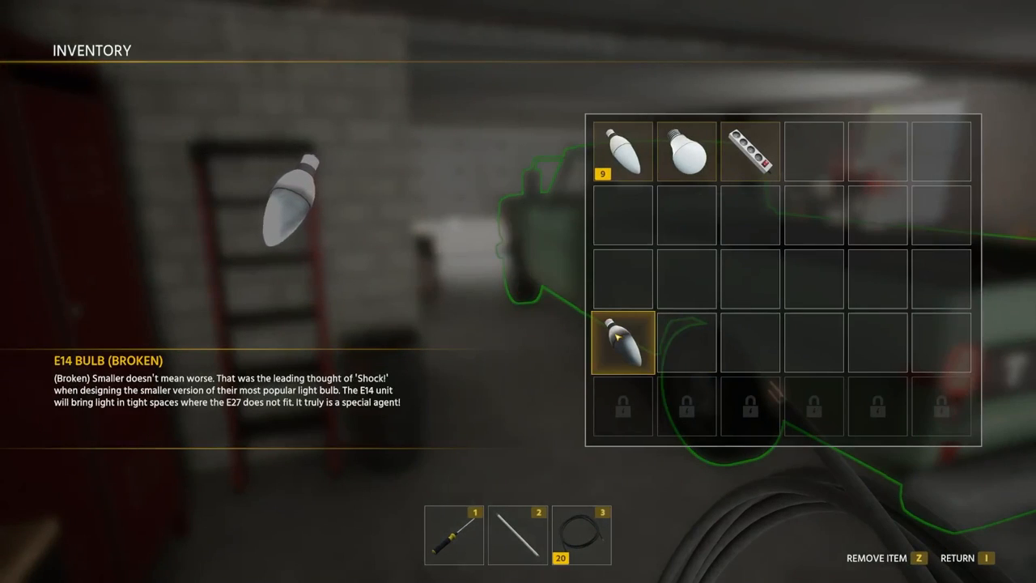
key(z)
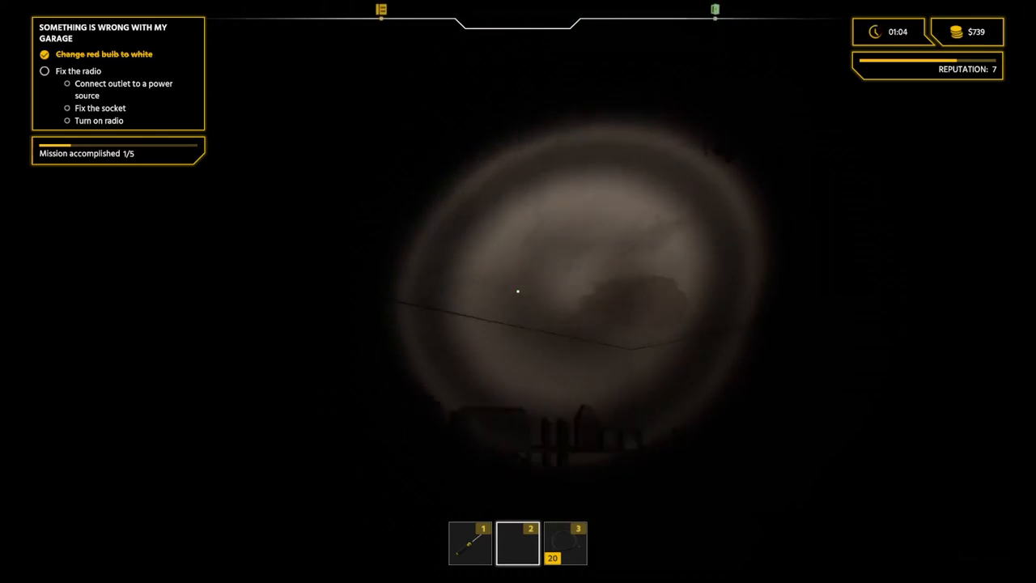
mouse_move(517, 292)
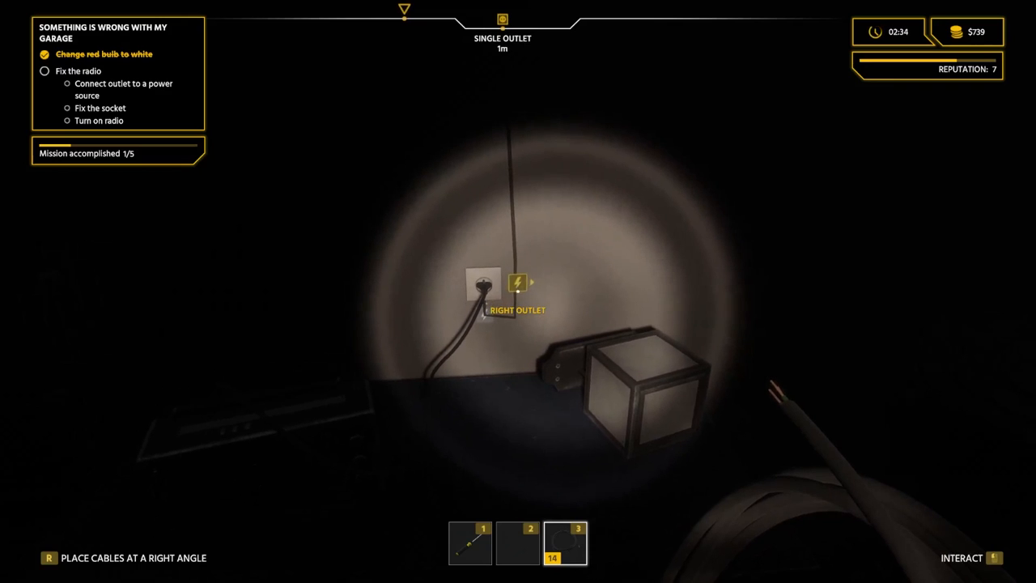
Step: Connect the run cable to the single outlet beside the radio
click(517, 282)
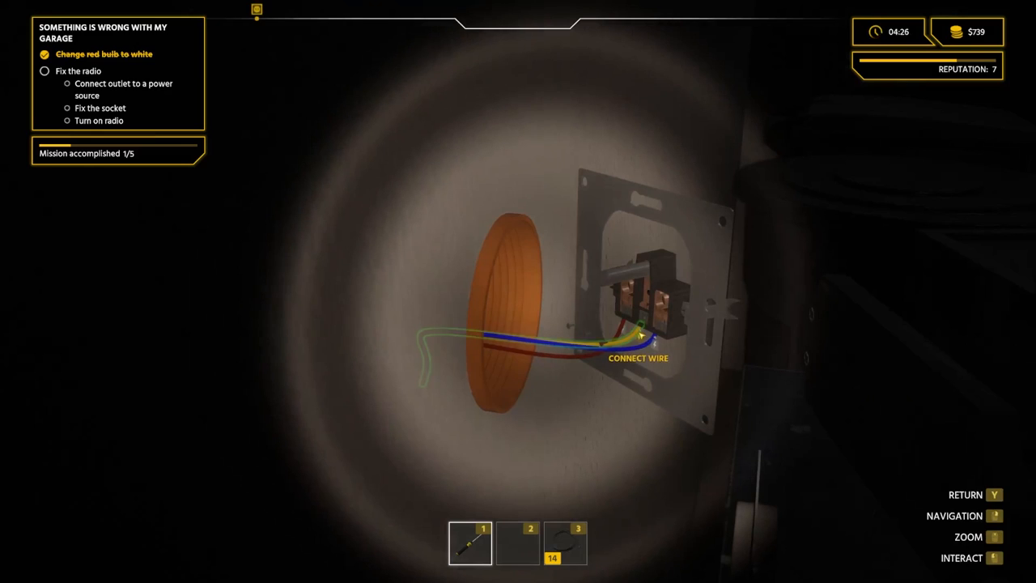
Step: Attach a wire to the radio socket's terminal
click(638, 334)
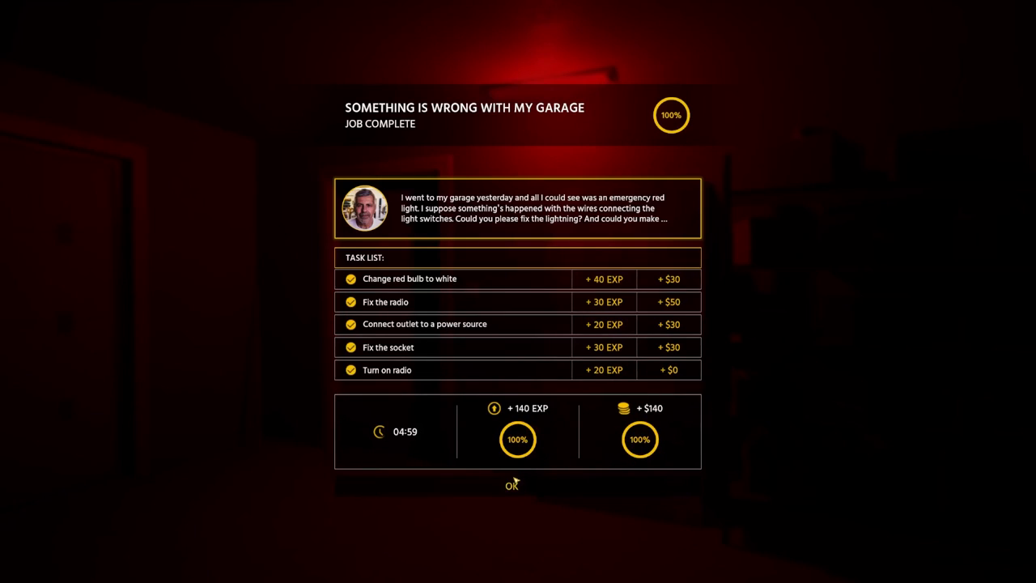
Step: Open the VR Electrician Certificate #4 email and accept the 500 XP job
click(511, 485)
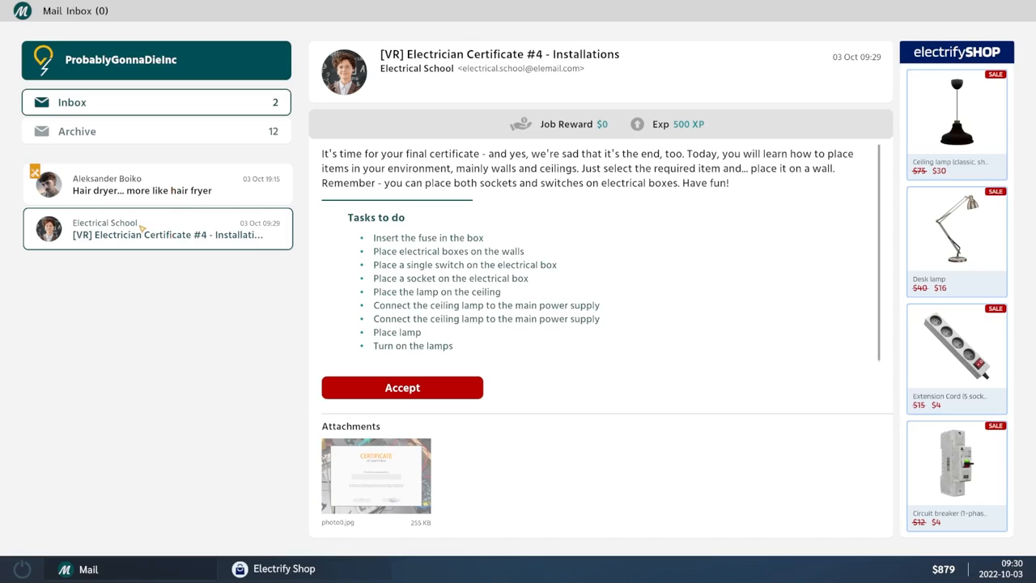
mouse_move(361, 312)
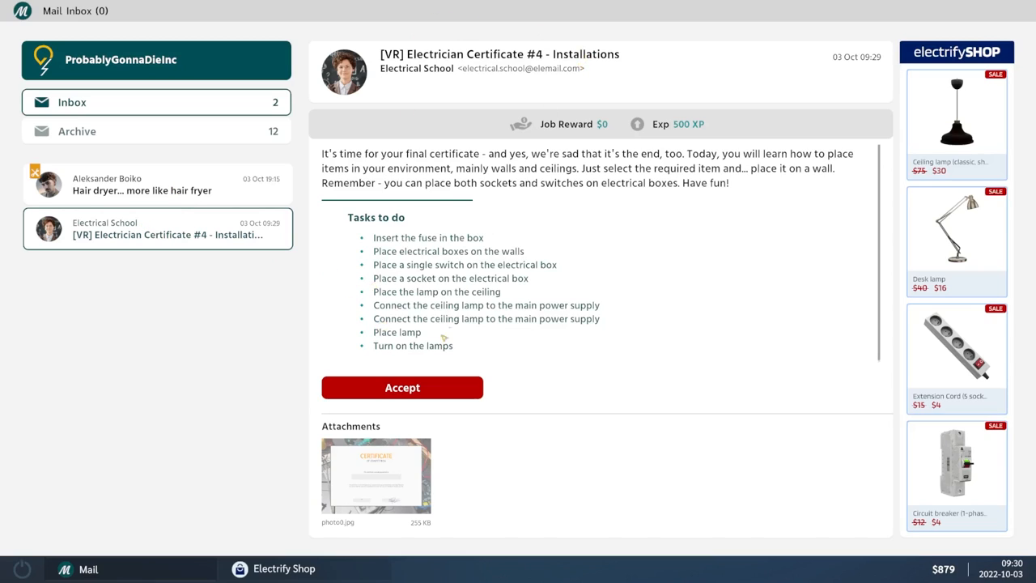
click(402, 386)
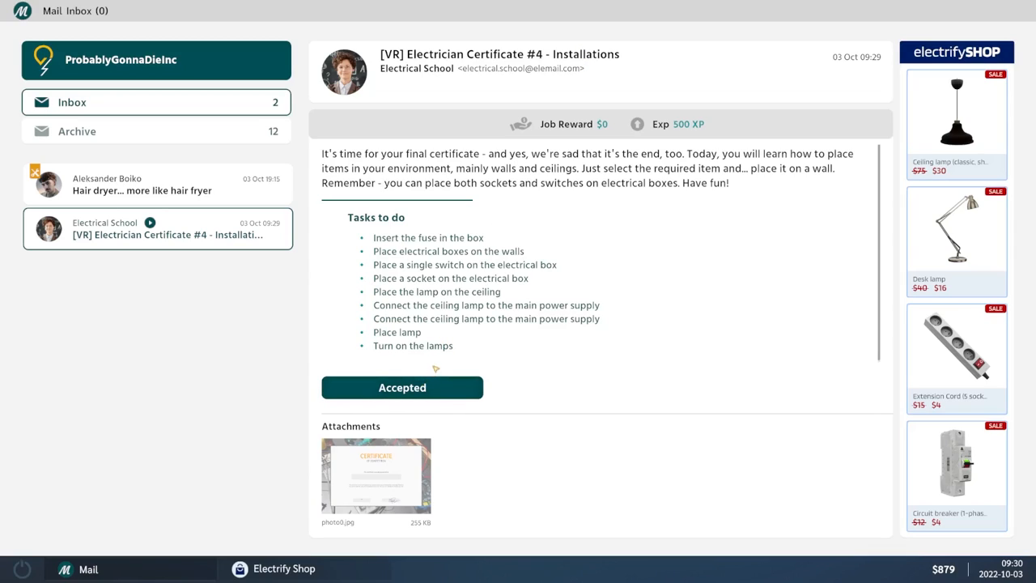
mouse_move(434, 160)
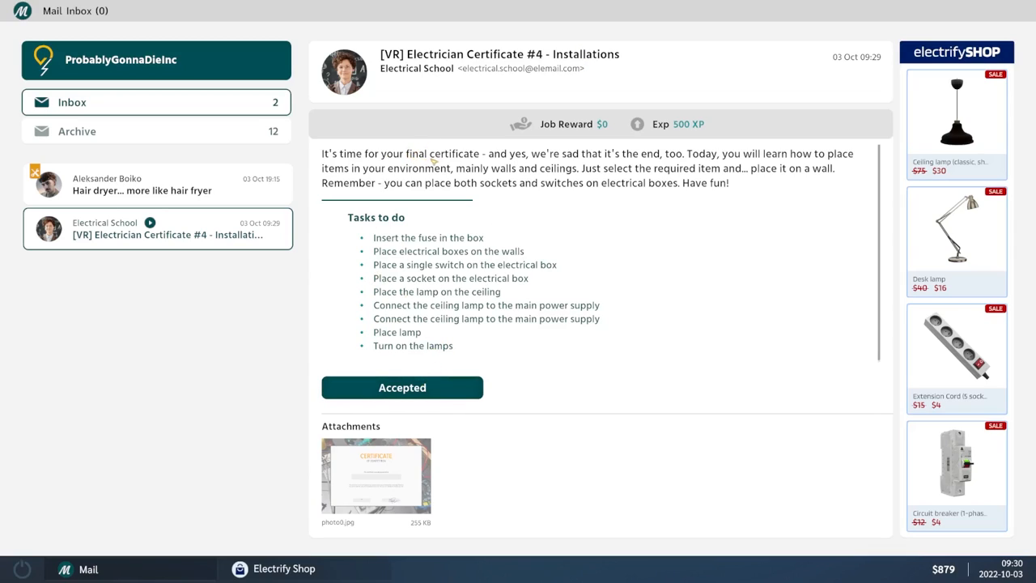
mouse_move(455, 475)
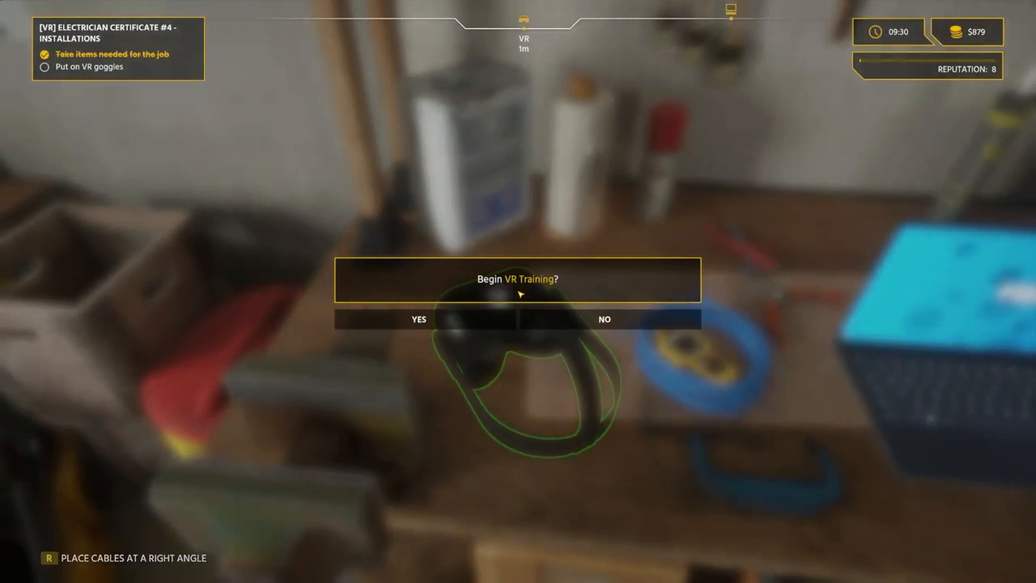
Step: Start VR training and page through the Placing Objects tutorial
click(419, 318)
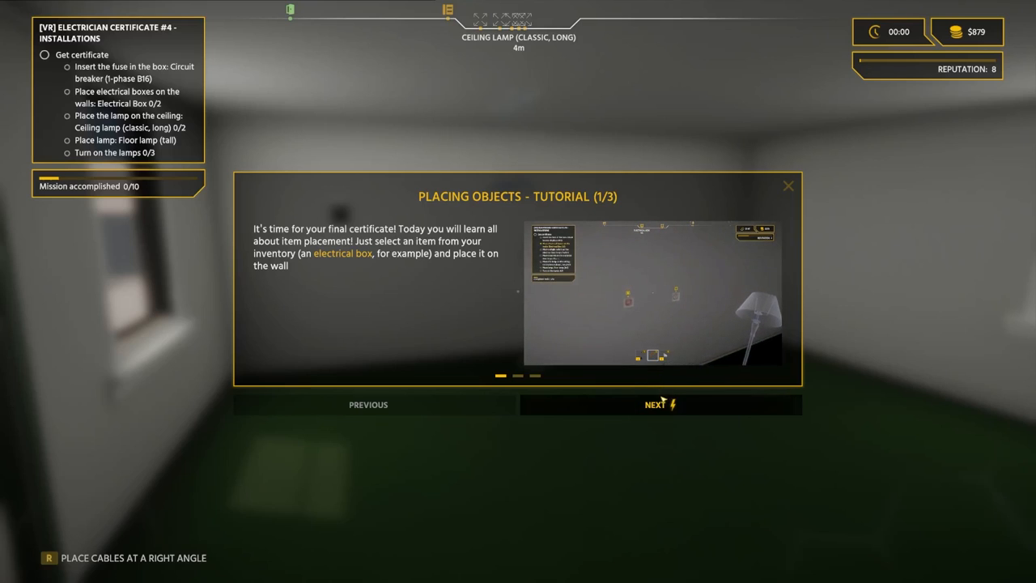
click(655, 404)
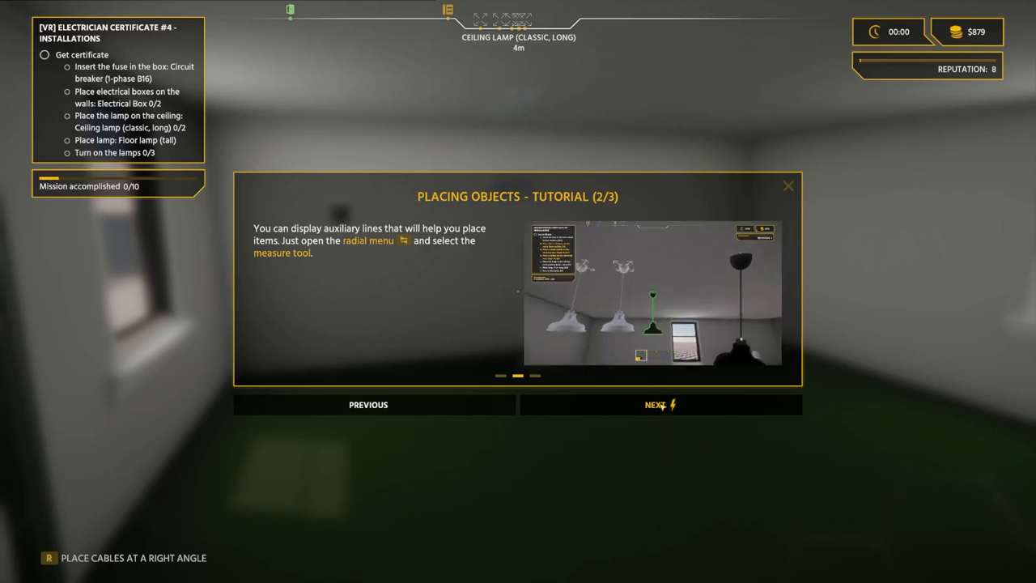
click(787, 185)
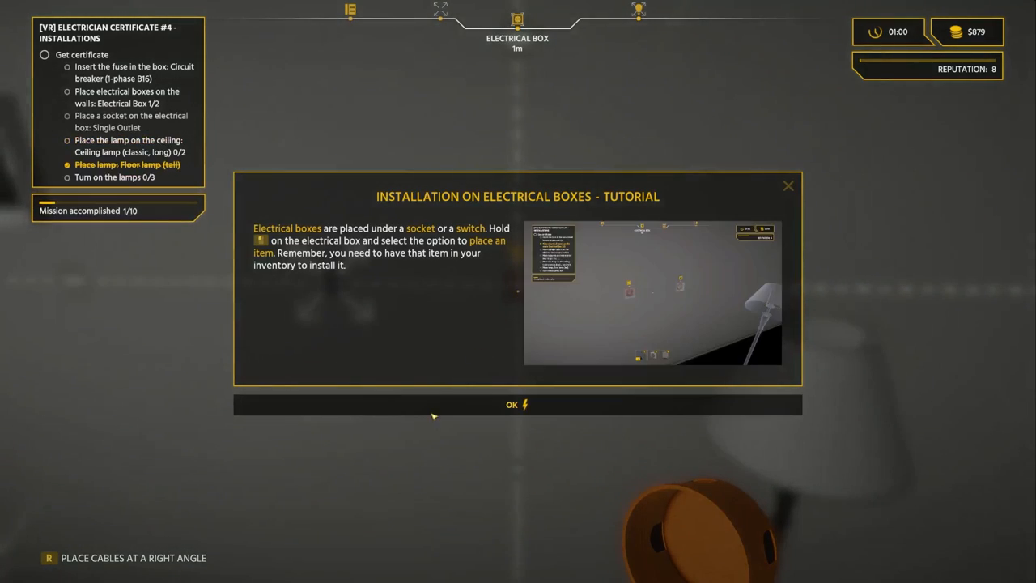
mouse_move(483, 403)
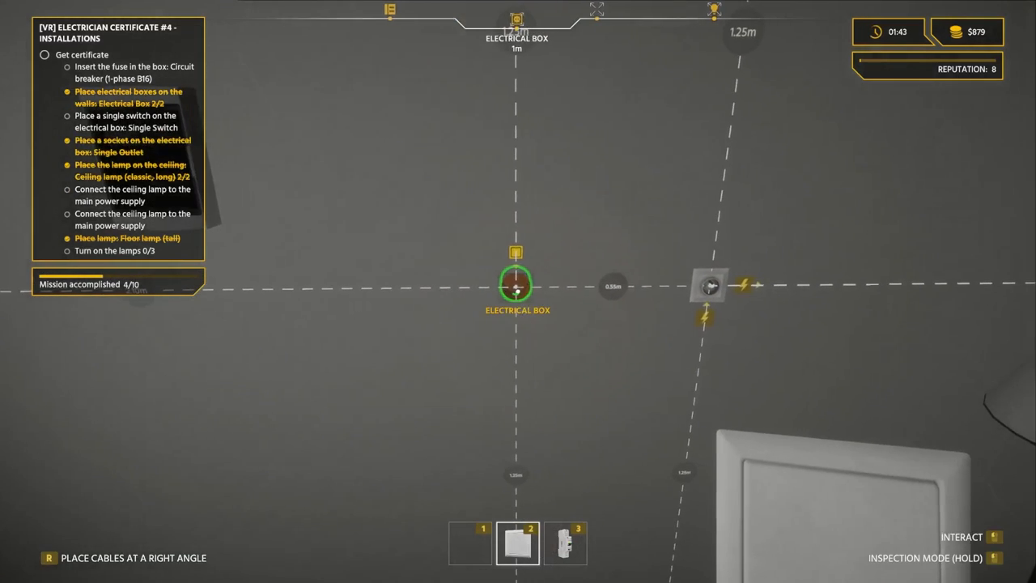
Step: Install the single switch on its electrical box
click(517, 285)
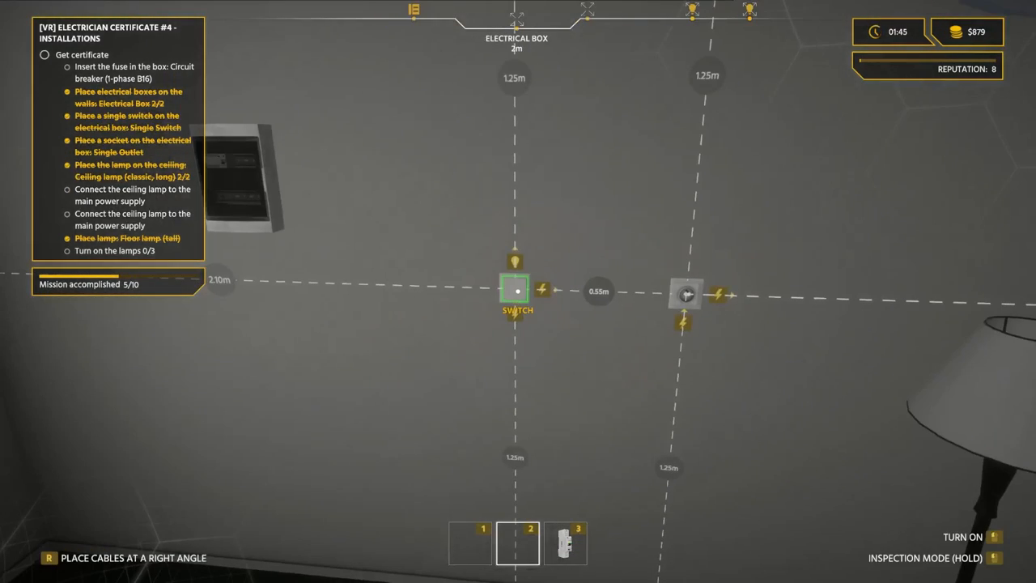
click(565, 543)
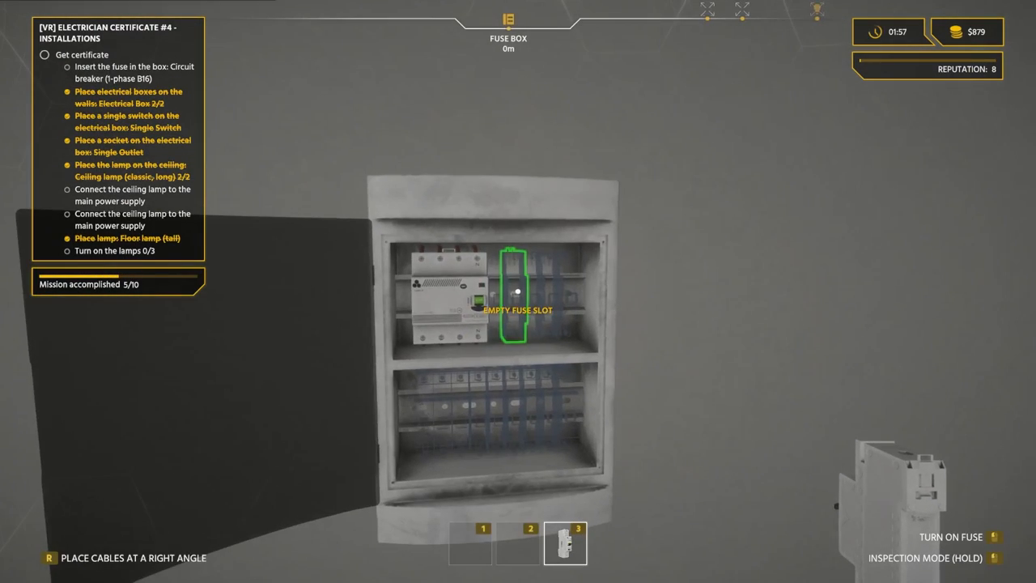
Step: Insert the circuit breaker into the fuse box's empty slot
click(516, 291)
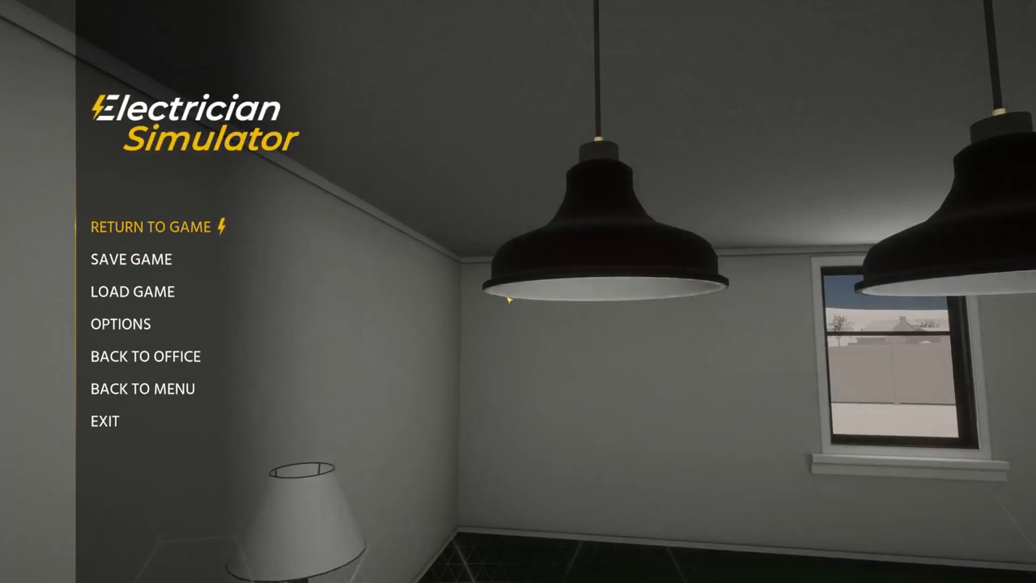
Step: Resume play, switch on the last ceiling lamp and confirm the completed certificate job
click(148, 226)
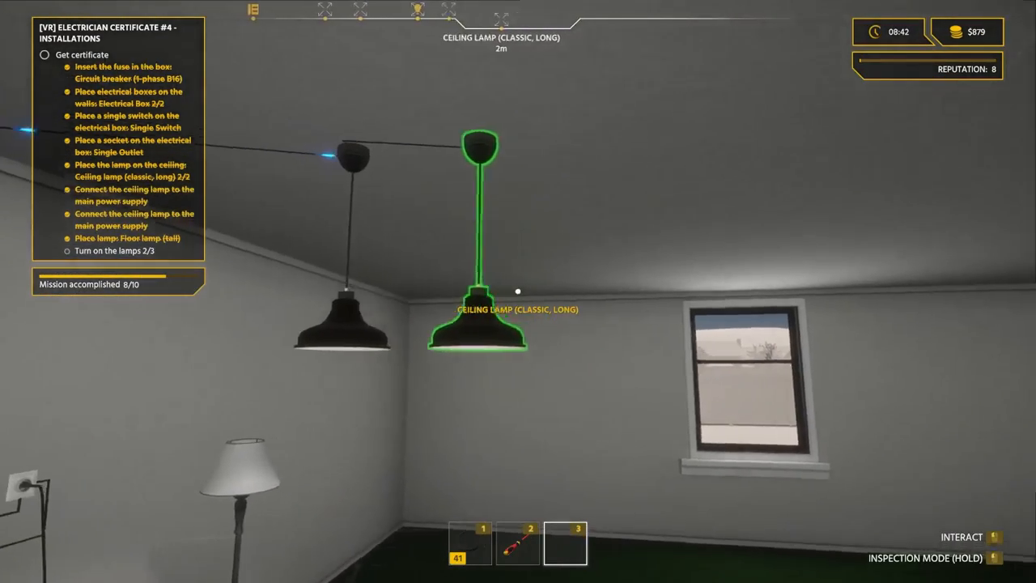
click(518, 559)
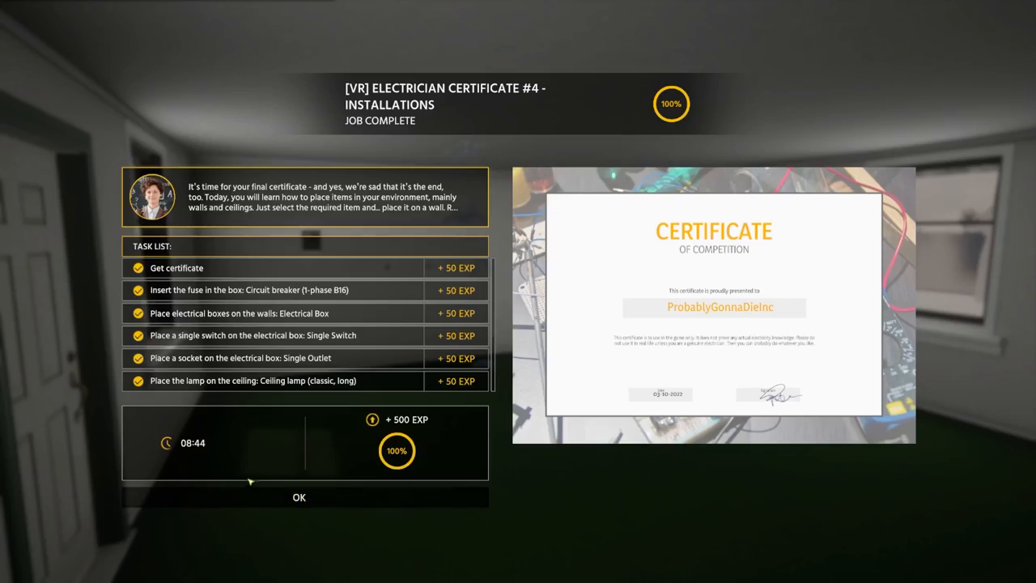
click(298, 497)
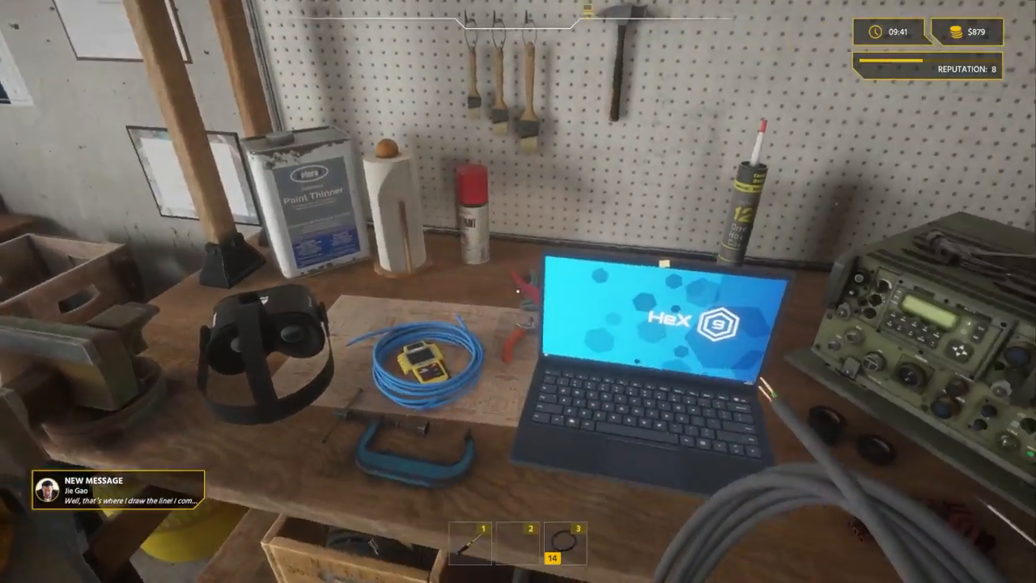
Step: Open the 'World's worst diet!' email on the laptop and view its toaster photo
click(648, 324)
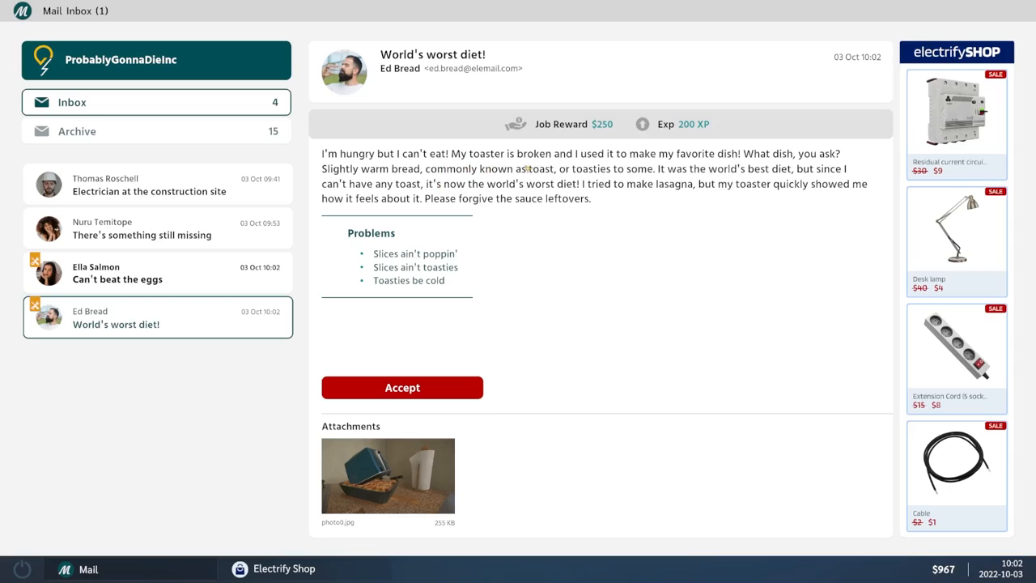
mouse_move(702, 158)
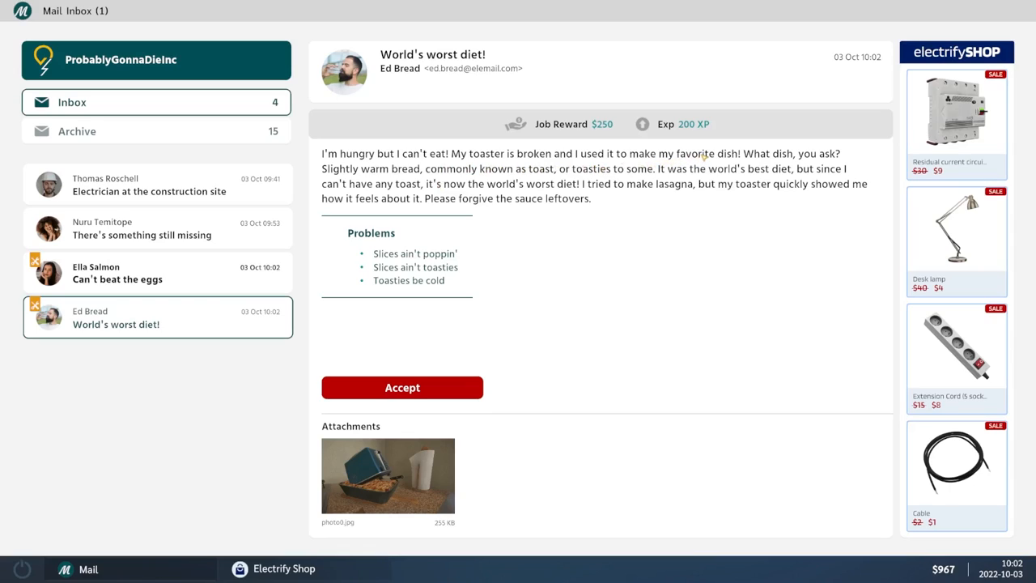
mouse_move(400, 184)
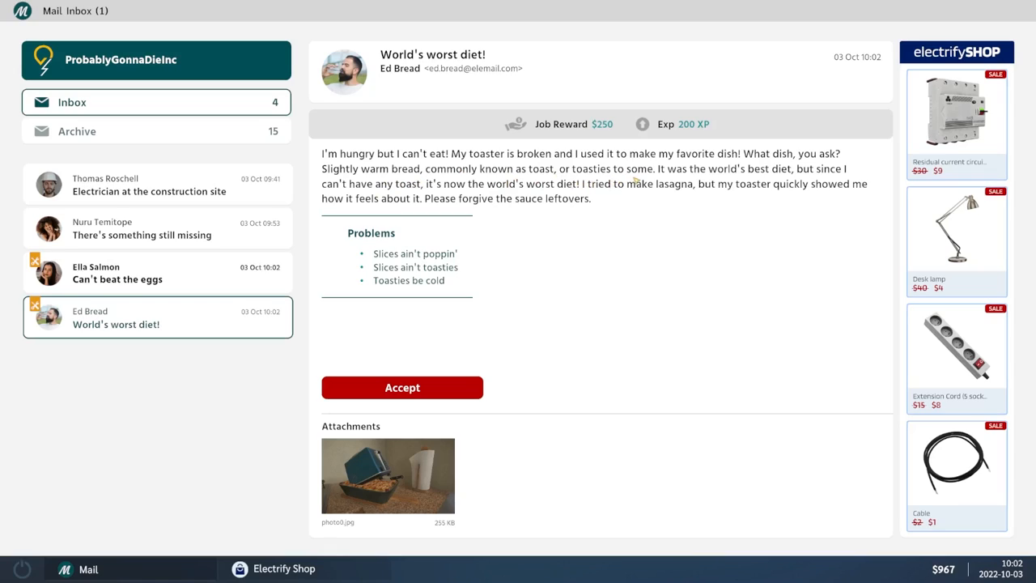
mouse_move(653, 176)
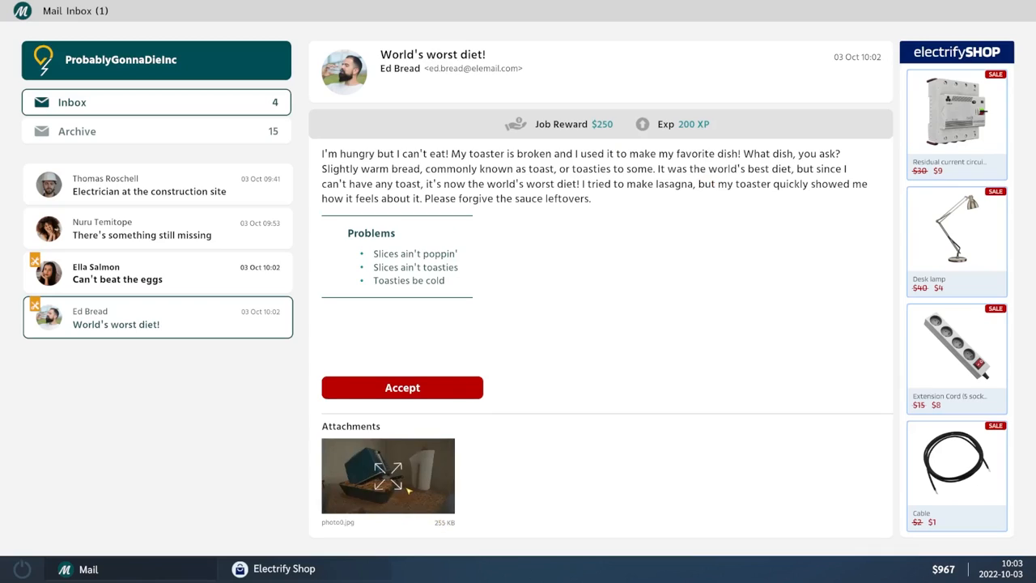
click(387, 475)
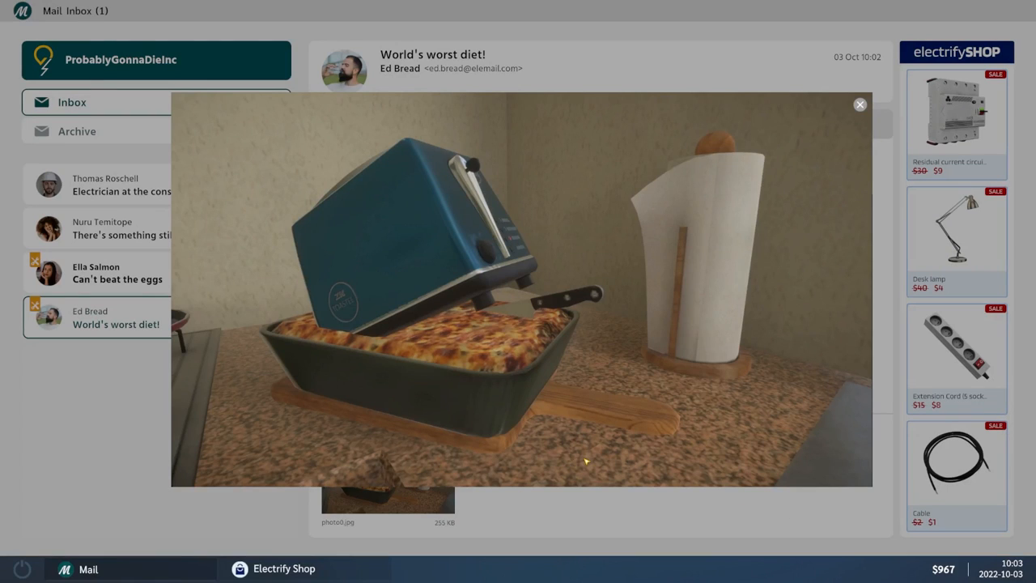
mouse_move(482, 122)
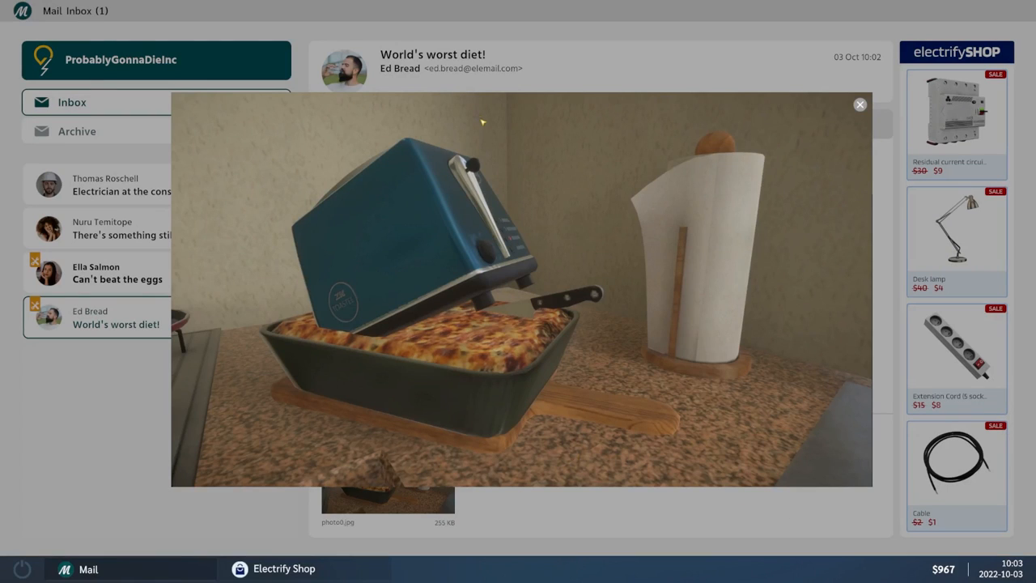
click(859, 104)
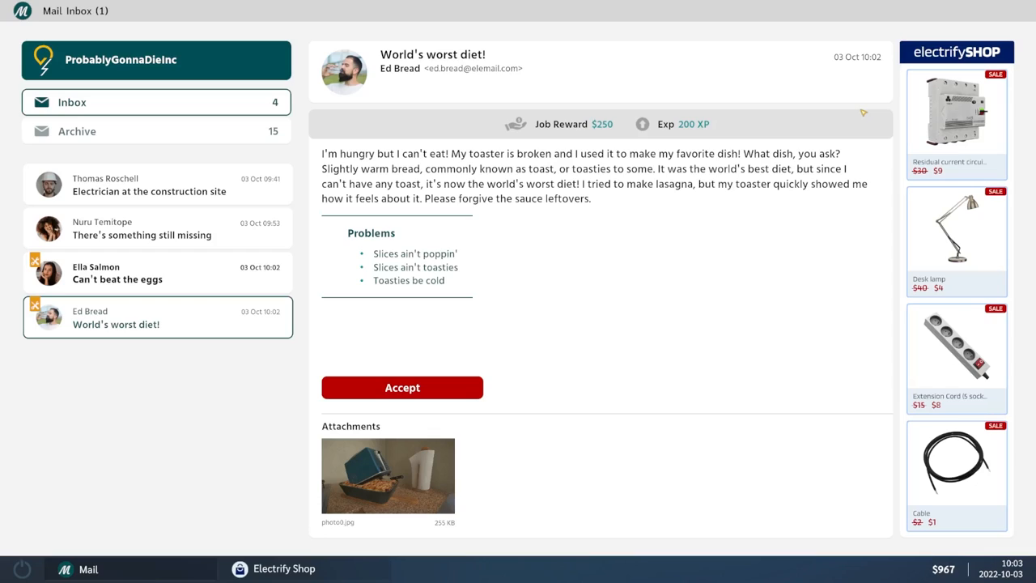
Step: Unscrew the toaster's bottom case, upper case and inner housing, reaching 60% disassembly
click(402, 387)
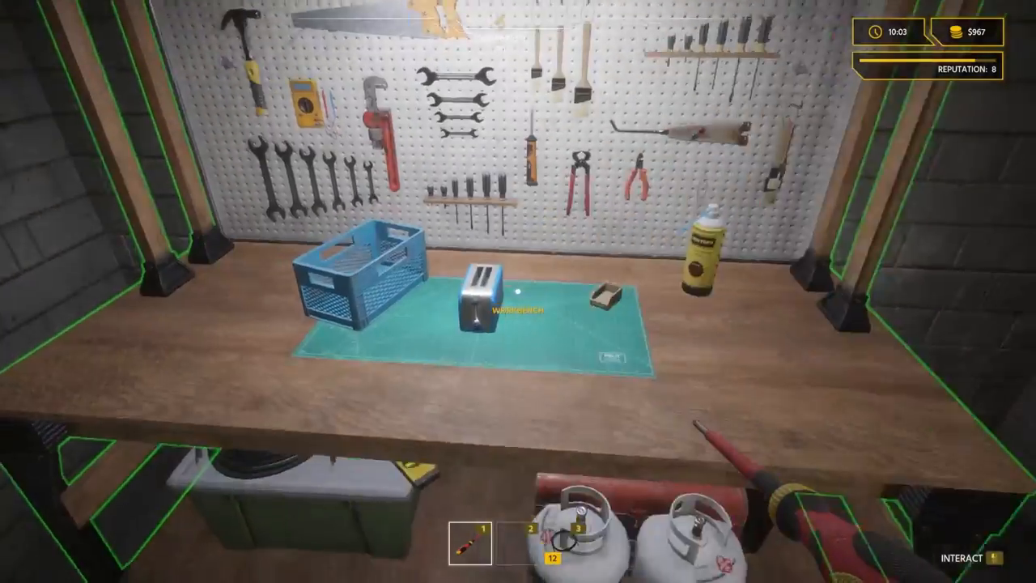
click(485, 307)
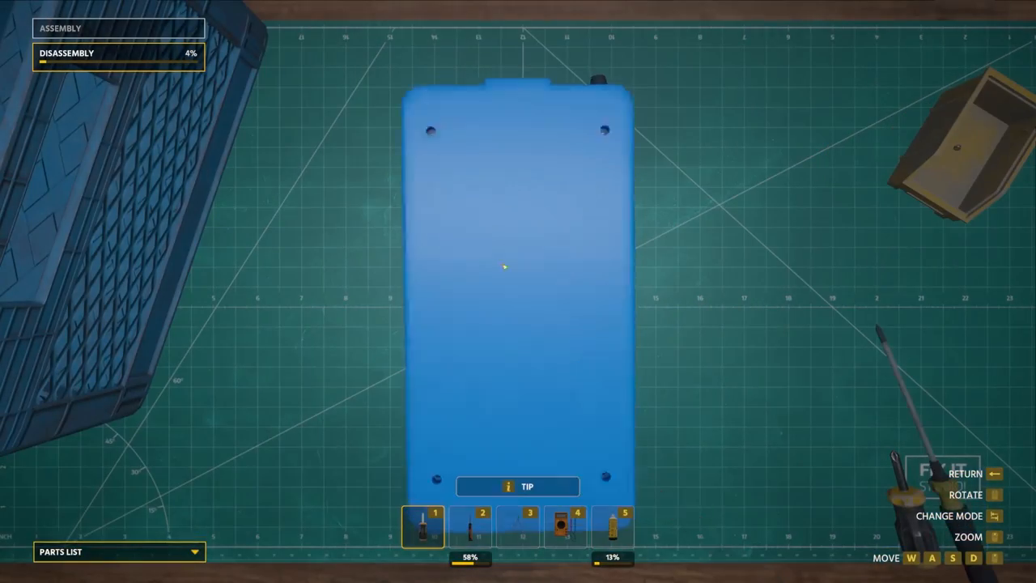
click(427, 159)
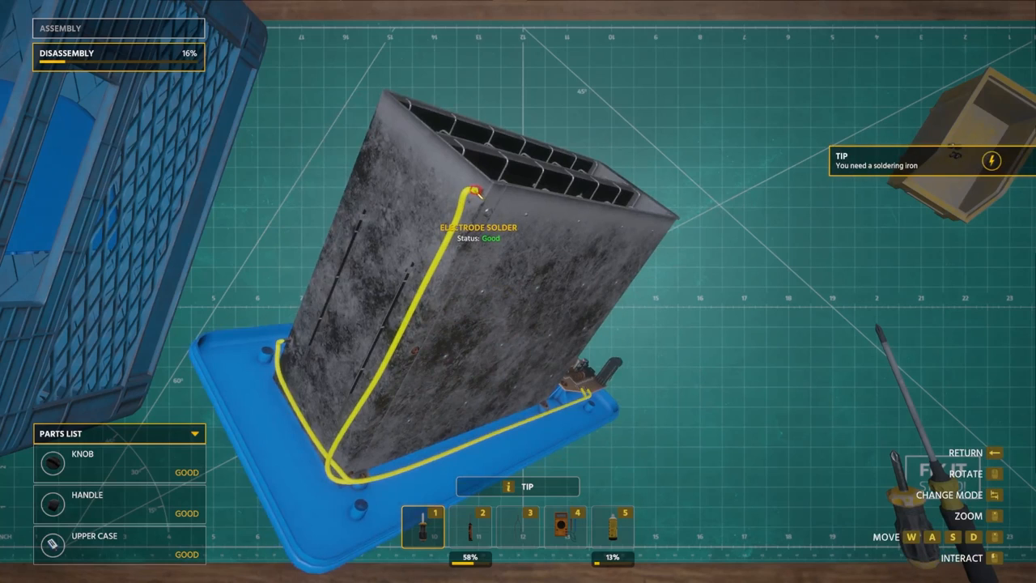
click(470, 526)
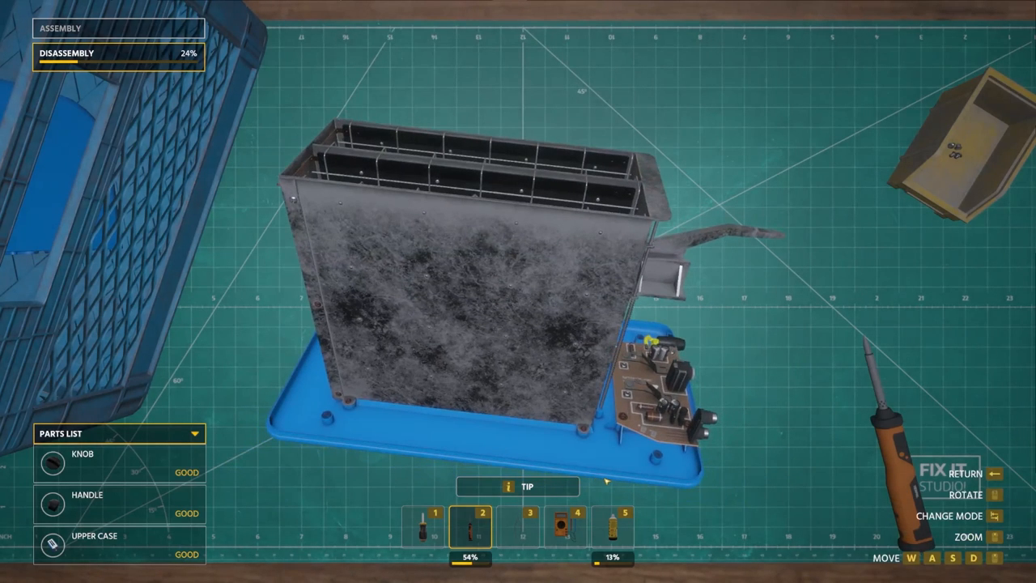
click(614, 525)
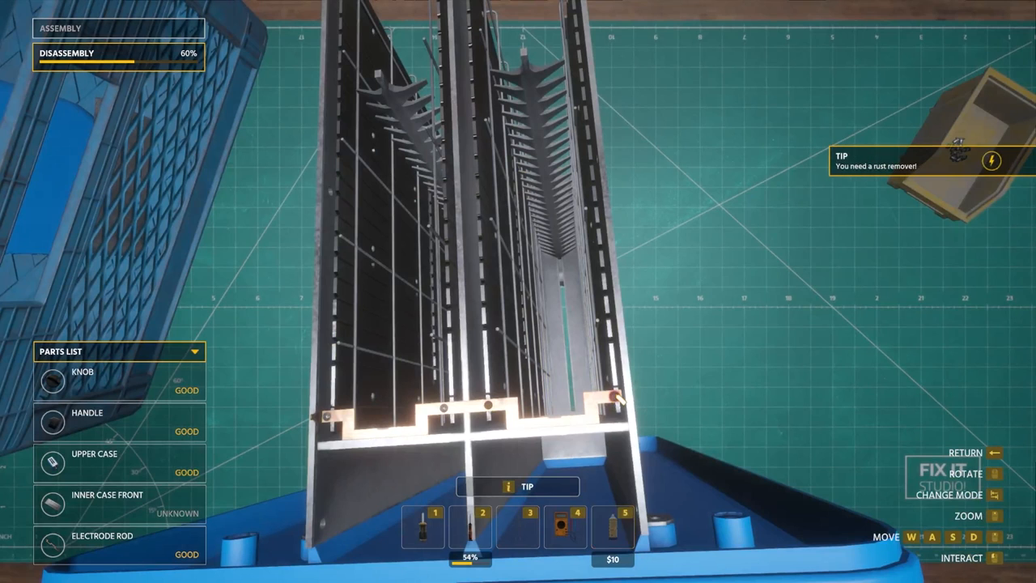
Step: Buy the $10 rust remover upgrade
click(612, 526)
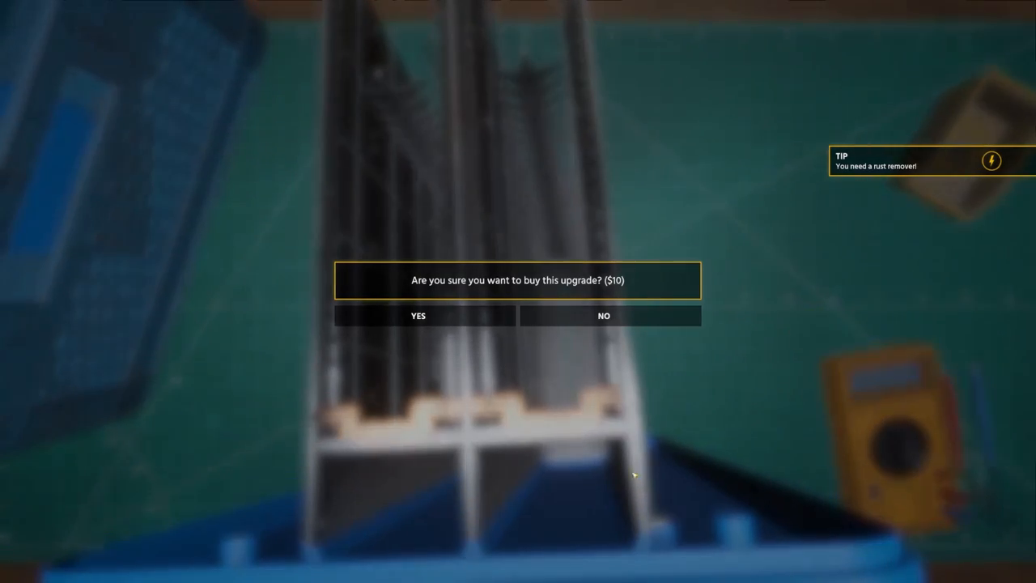
mouse_move(418, 315)
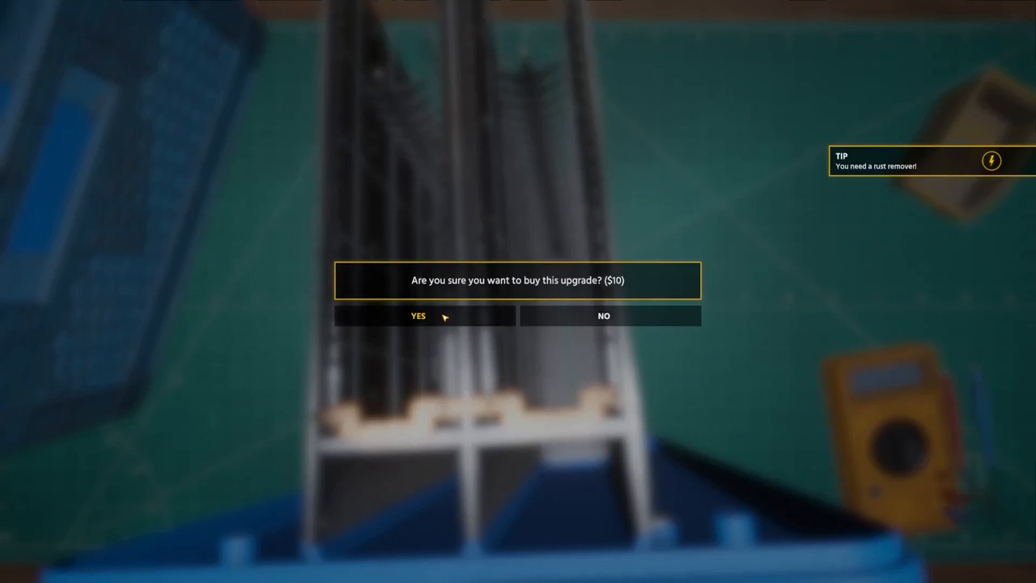
click(425, 316)
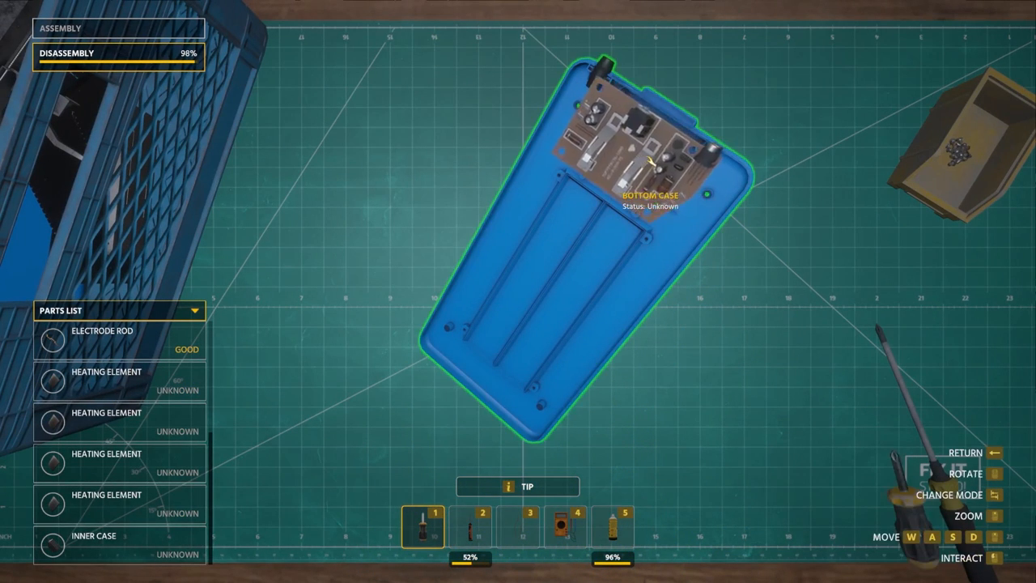
Step: Detach the last parts from the bottom case and inspect a removed part
click(639, 146)
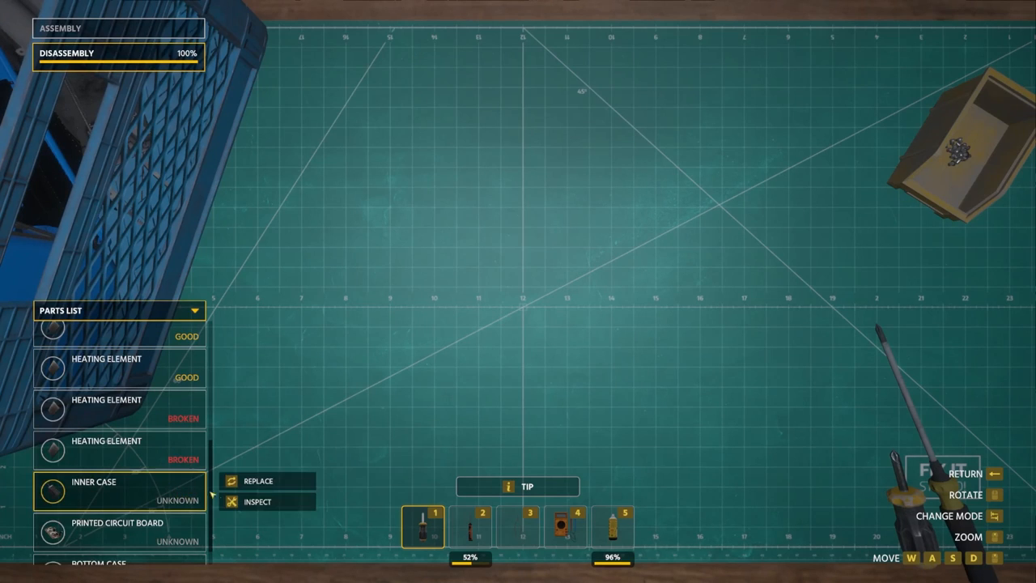
click(256, 501)
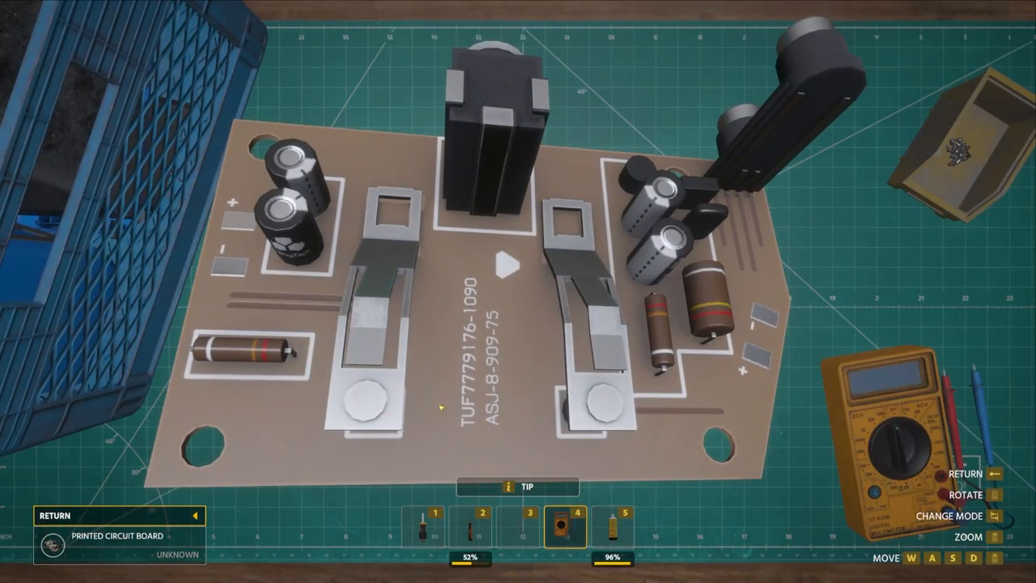
mouse_move(628, 417)
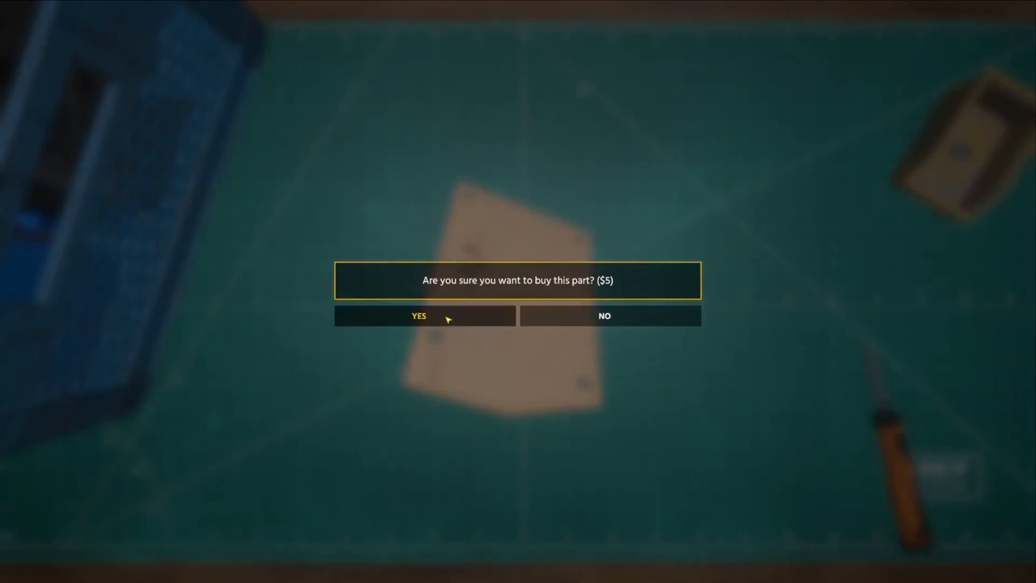
Step: Confirm buying the $5 part
click(418, 316)
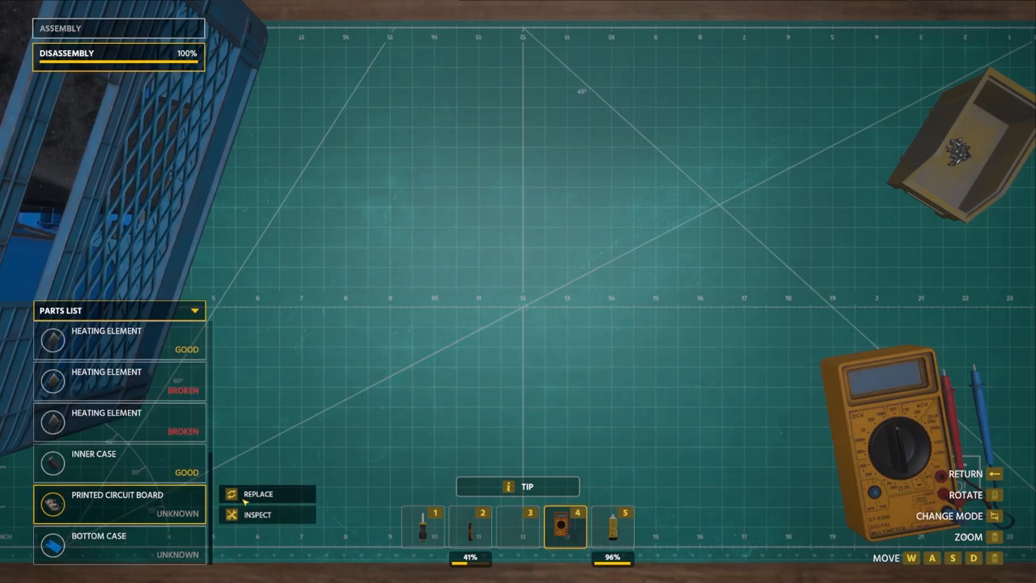
Step: Replace the printed circuit board, then the last broken heating element
click(256, 515)
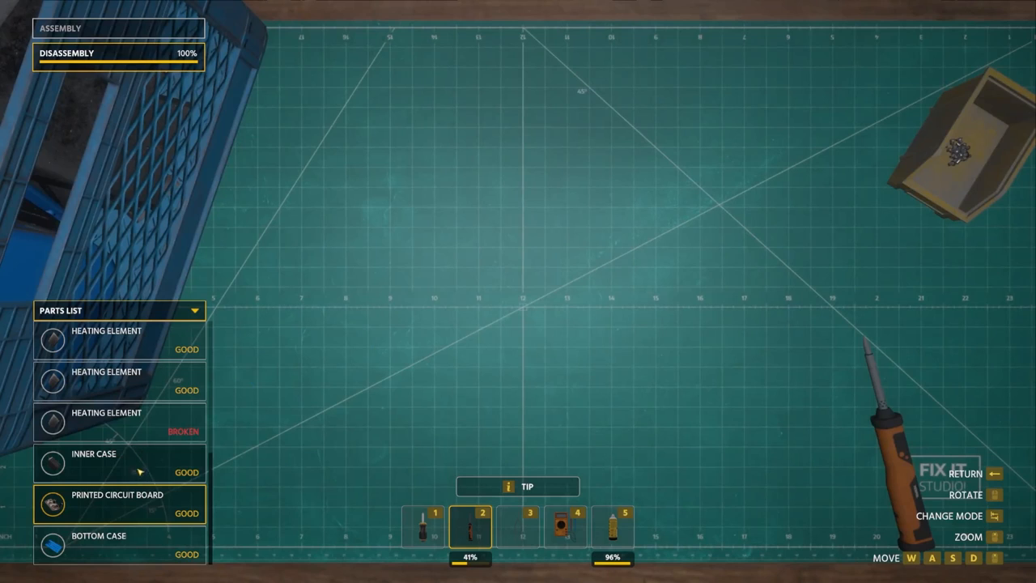
scroll(down, 3)
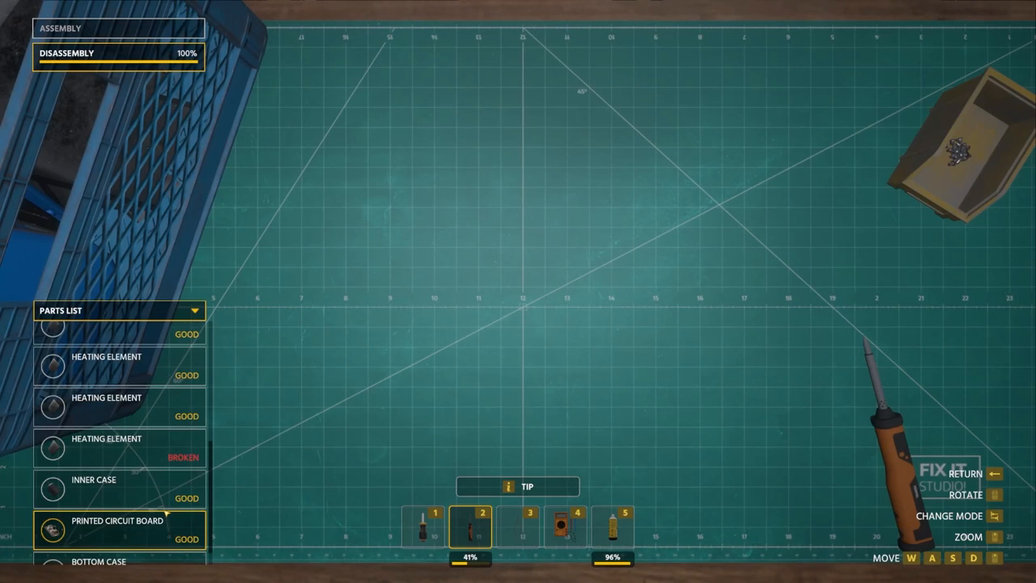
scroll(down, 3)
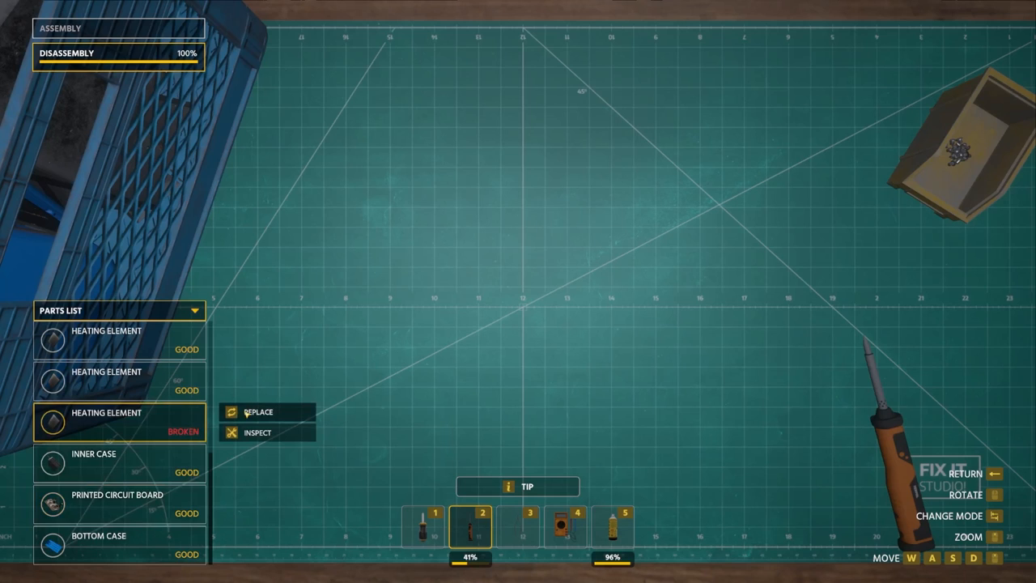
click(258, 412)
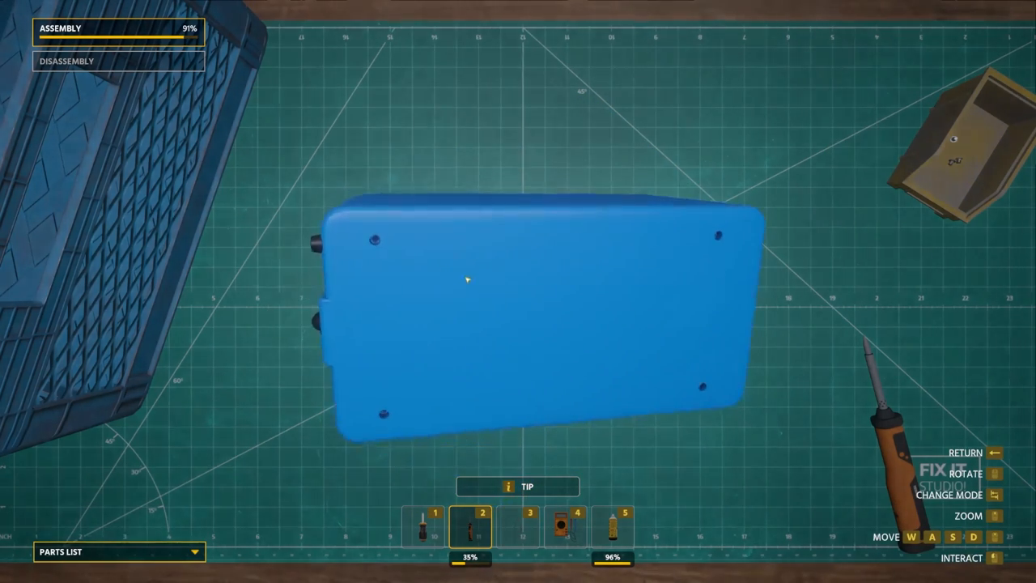
Step: Reassemble the toaster to 100% and run the device test
click(422, 526)
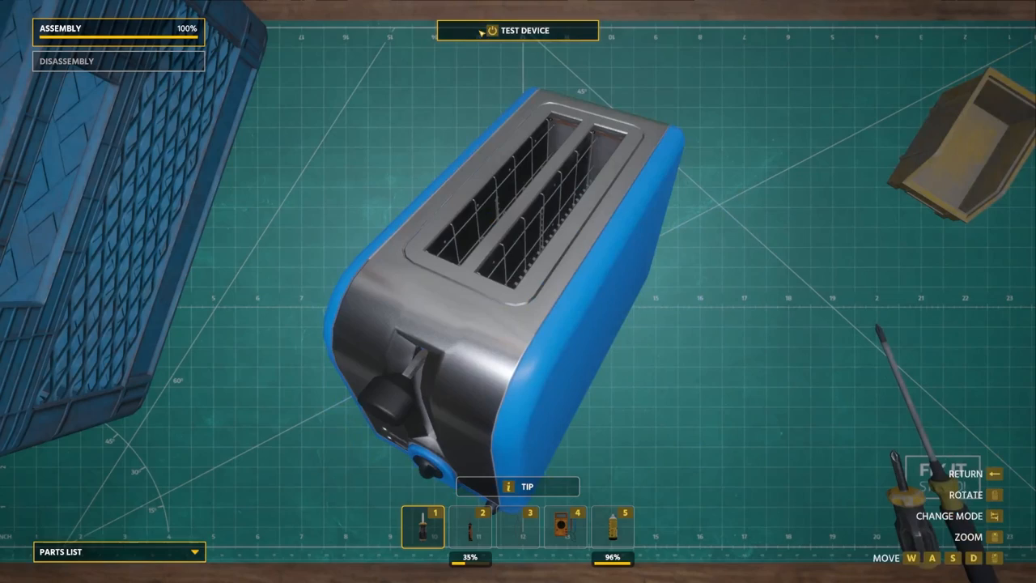
click(521, 30)
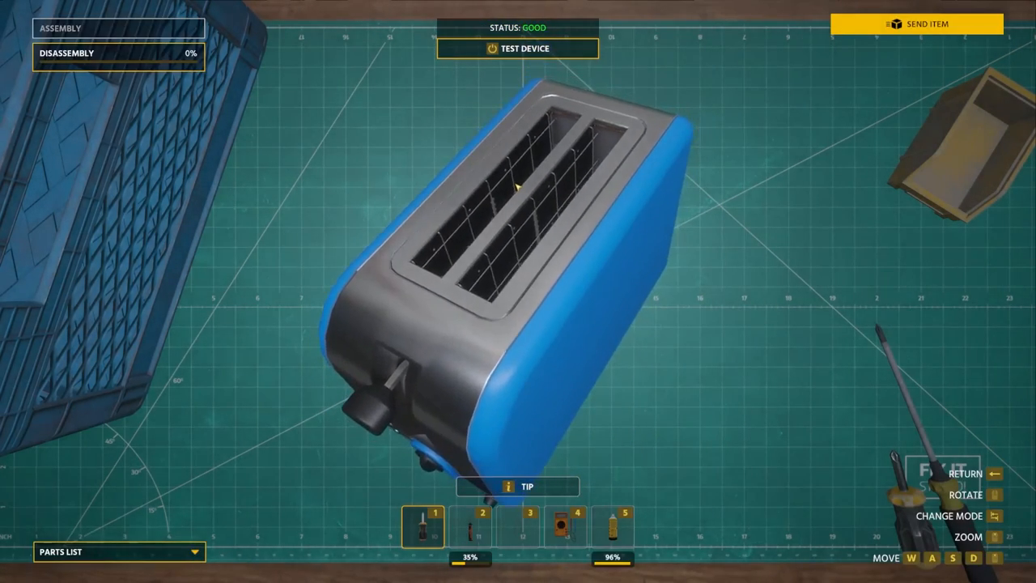
Step: Return the repaired toaster to the customer, collecting 200 EXP and $250
click(915, 24)
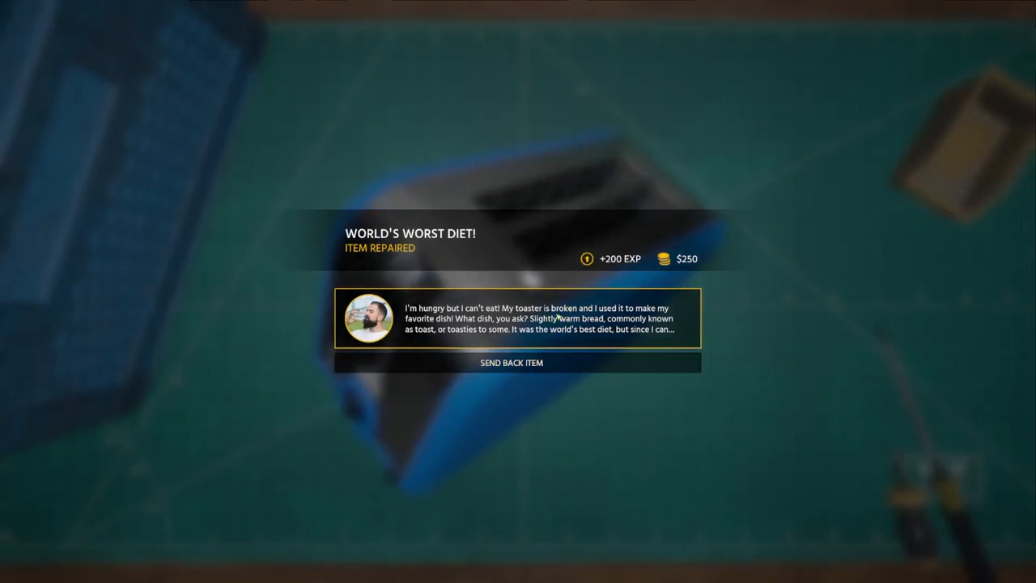
click(511, 362)
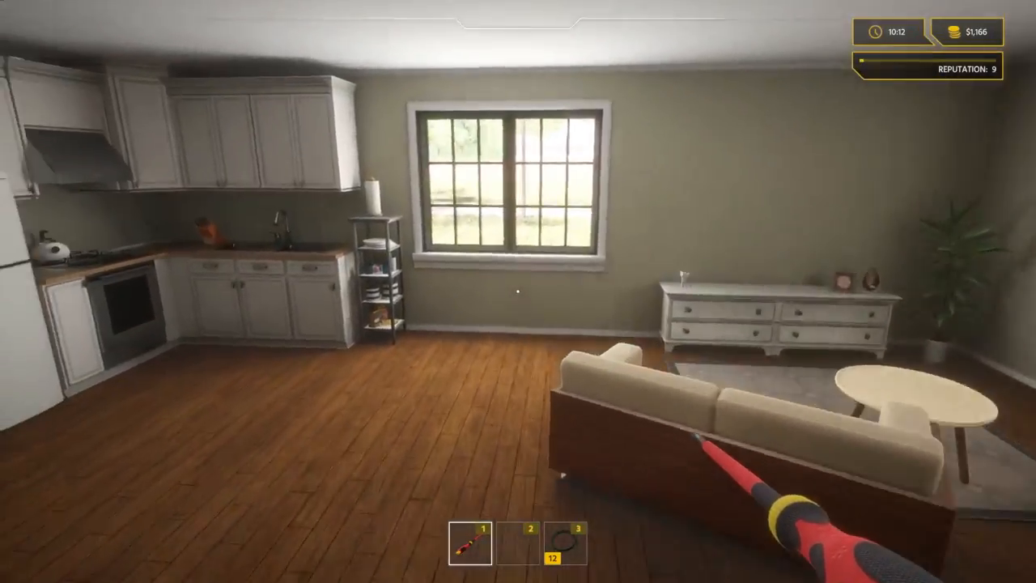
mouse_move(518, 291)
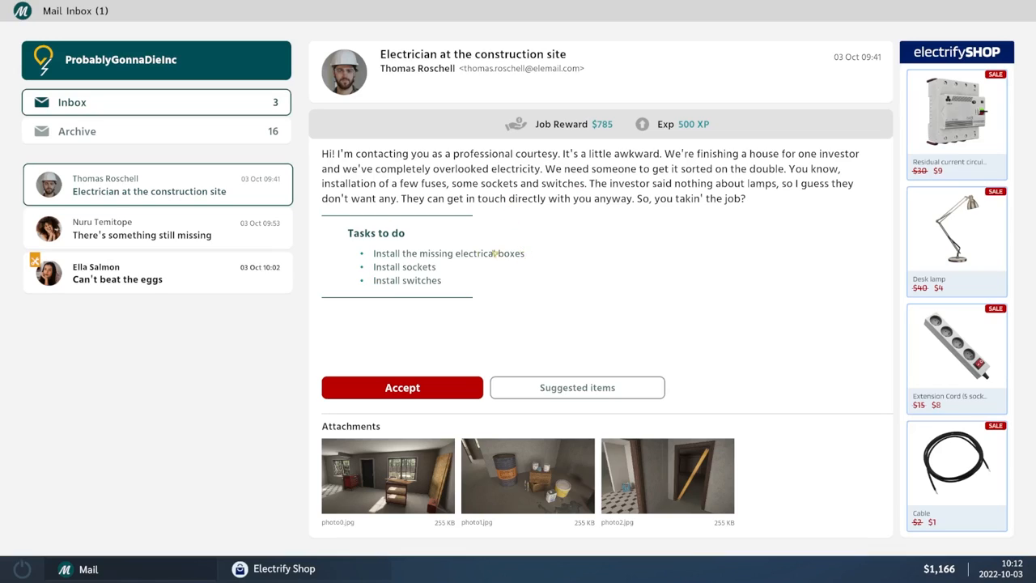
mouse_move(174, 192)
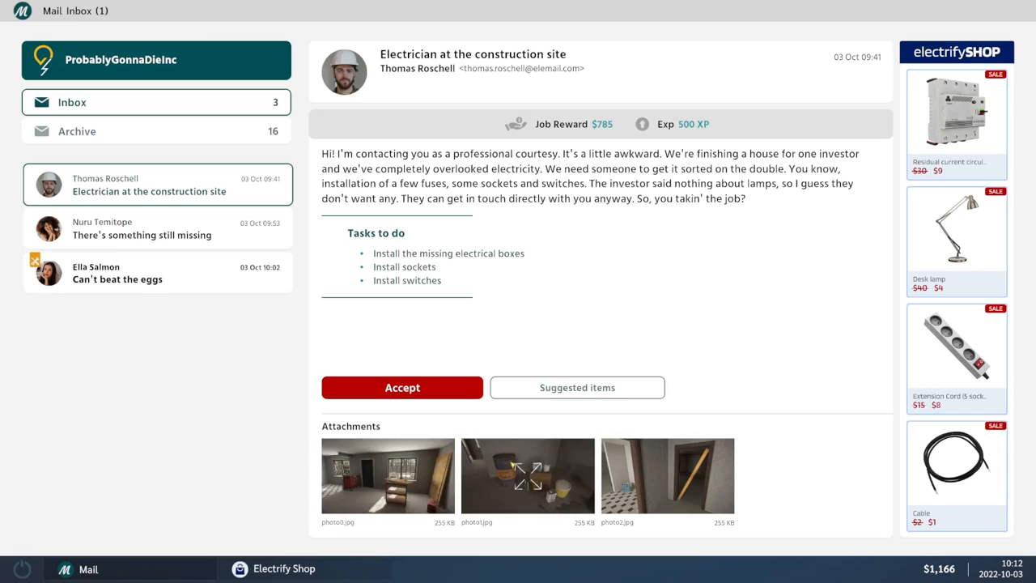
mouse_move(388, 475)
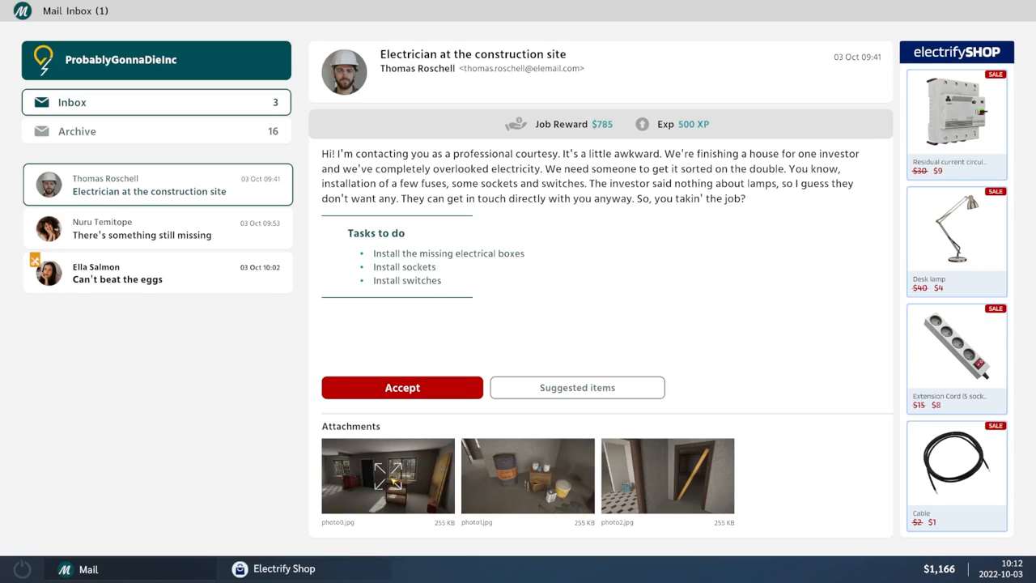